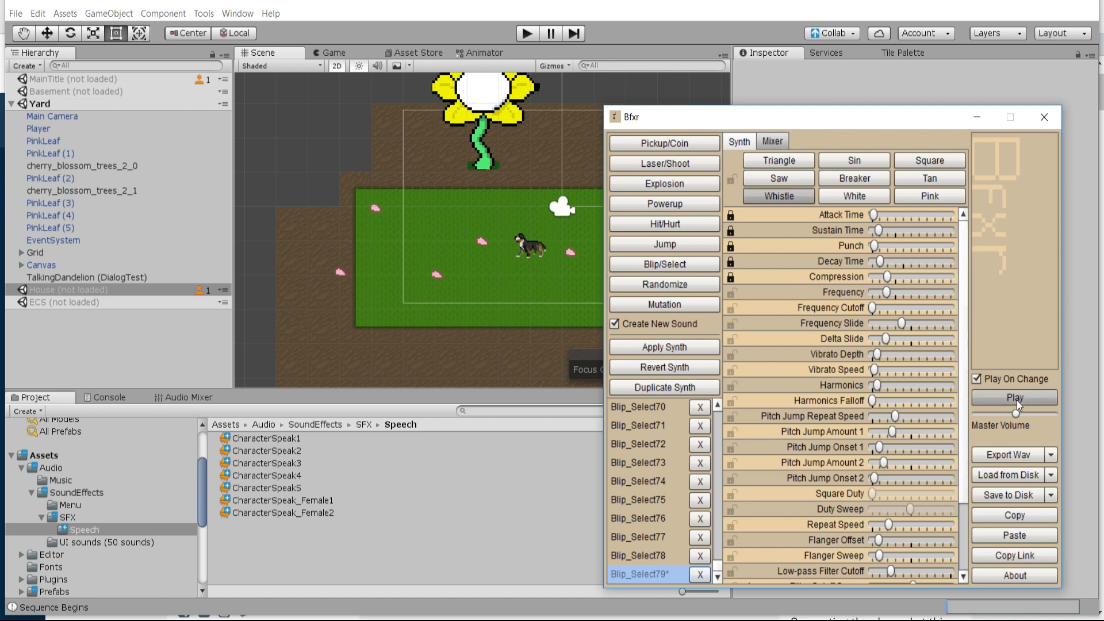
{"action": "mouse_move", "coordinate": [929, 161]}
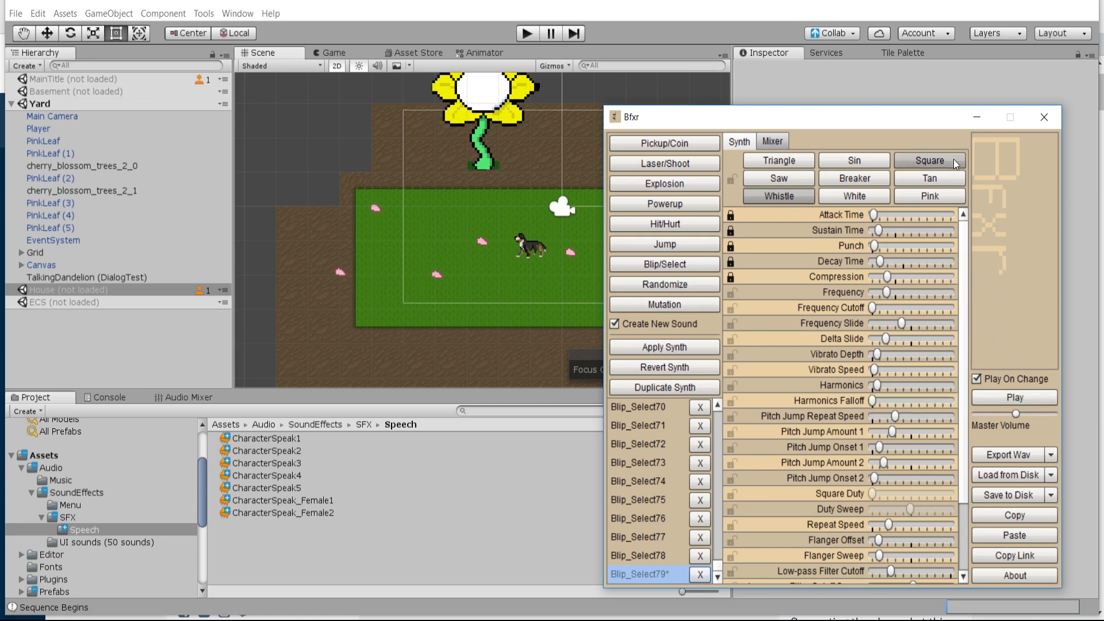
{"action": "mouse_move", "coordinate": [899, 269]}
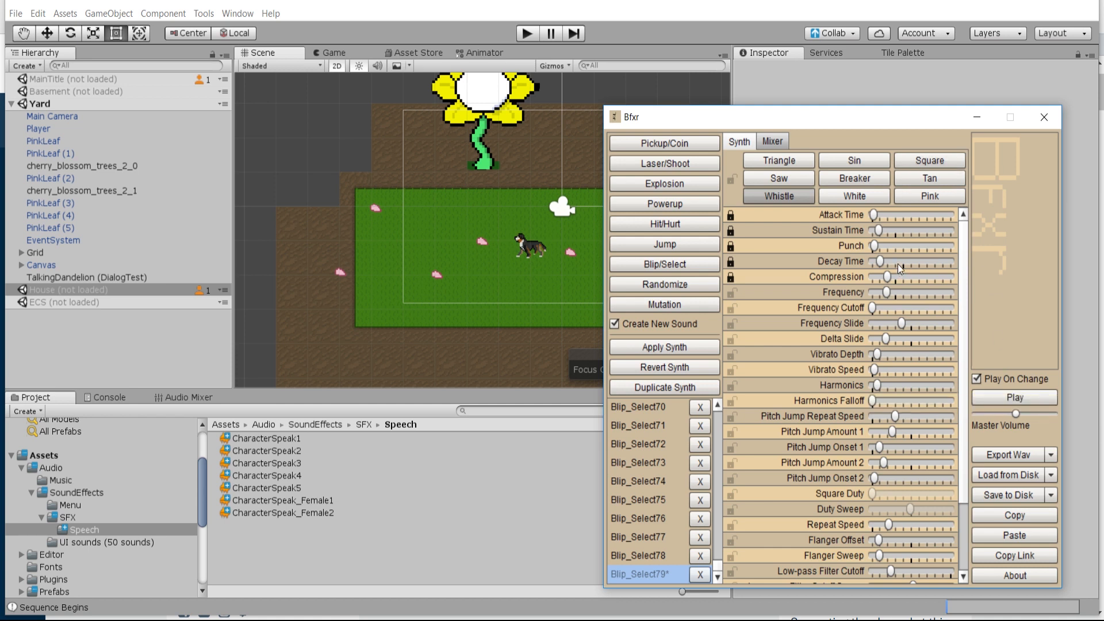
Minimize the Bfxr window so the Unity scene with the flower and dog is visible
{"action": "left_click", "coordinate": [1043, 117]}
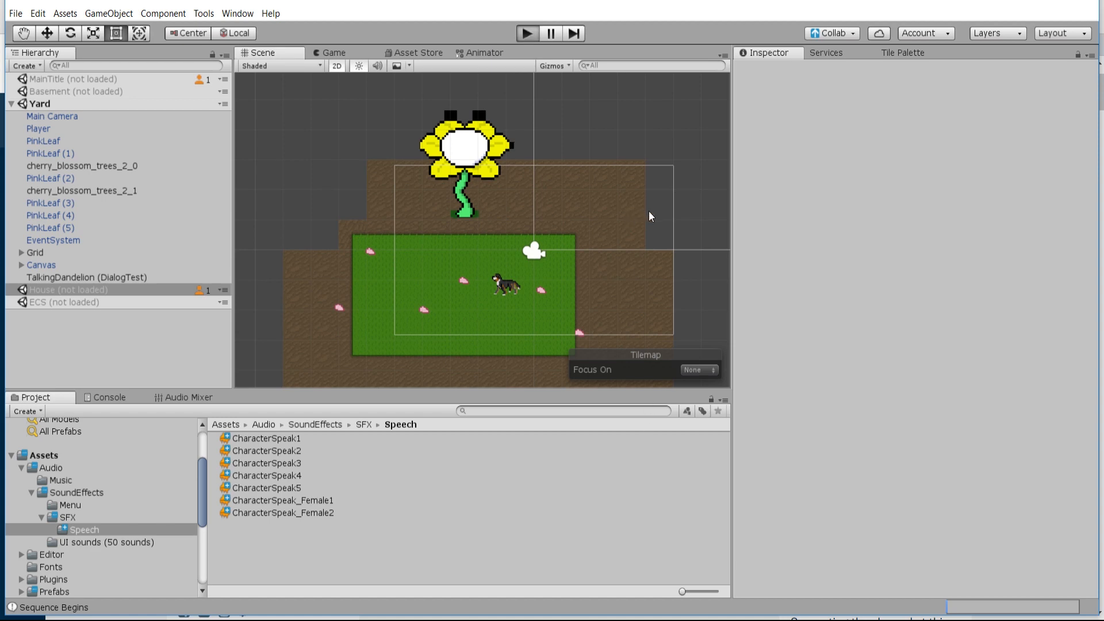
{"action": "left_click", "coordinate": [526, 33]}
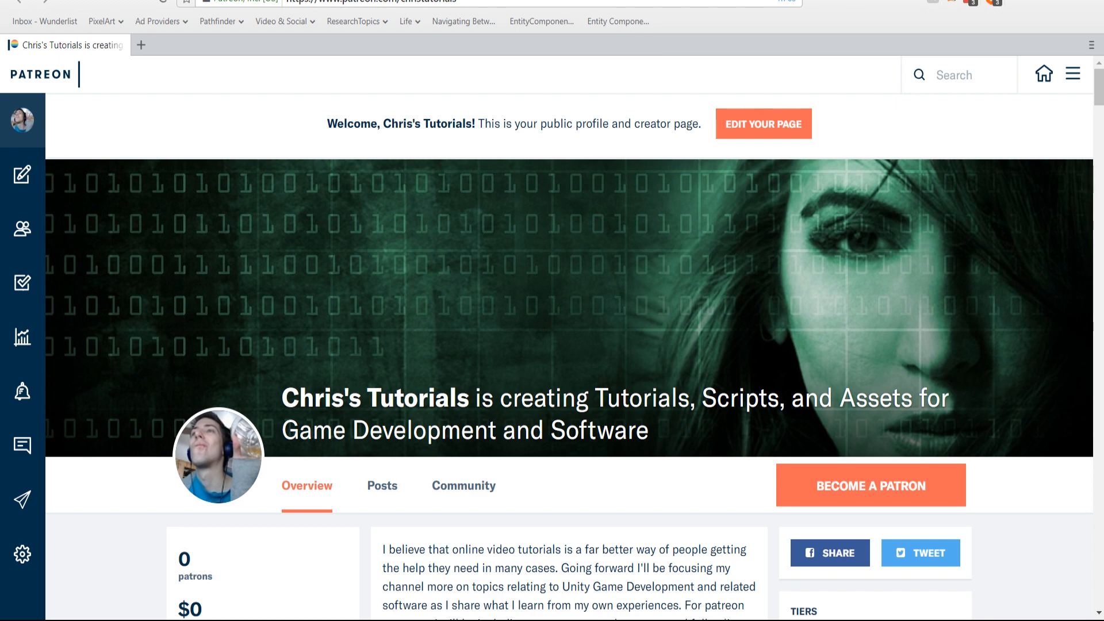
{"action": "mouse_move", "coordinate": [948, 373]}
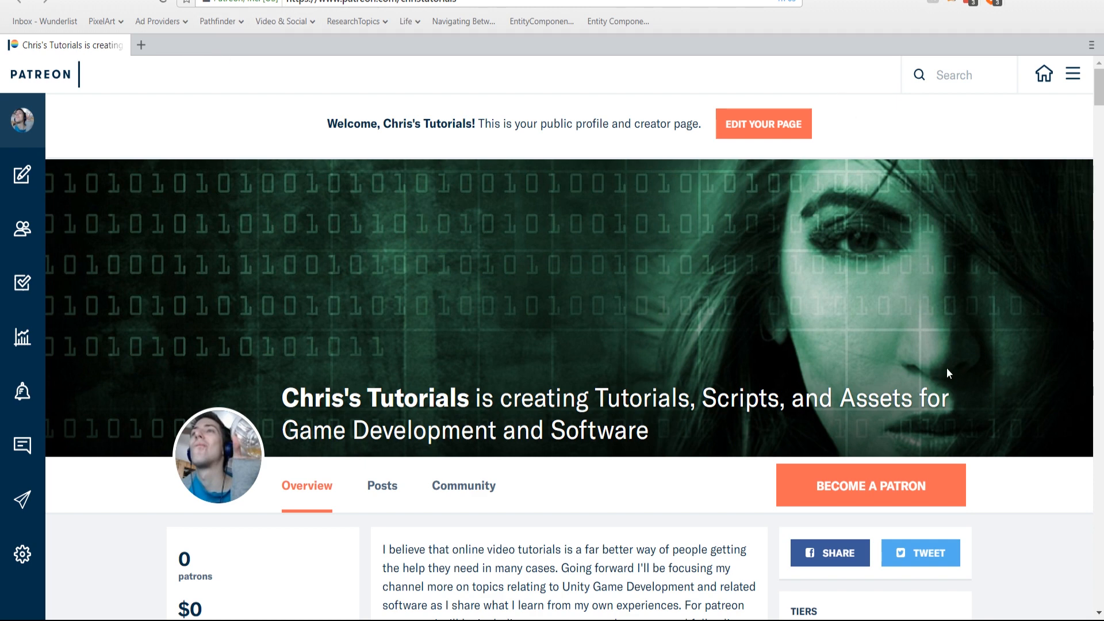
Scroll the Patreon page to the BFXR blip sounds post and the $5 and $10 tiers
{"action": "scroll", "scroll_direction": "down", "scroll_amount": 3}
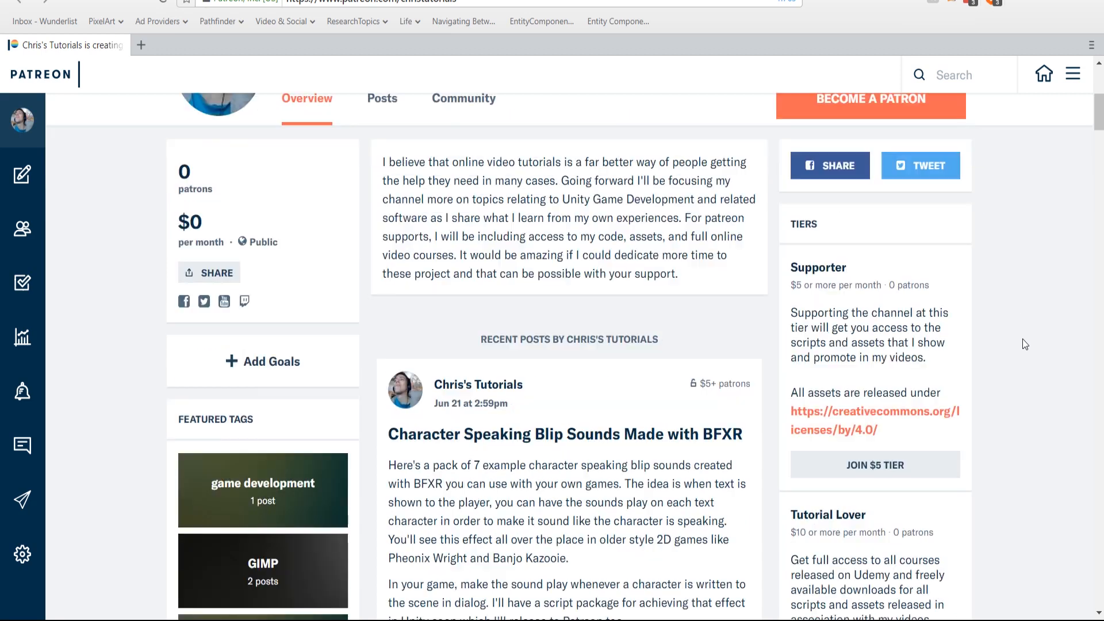
{"action": "mouse_move", "coordinate": [962, 305]}
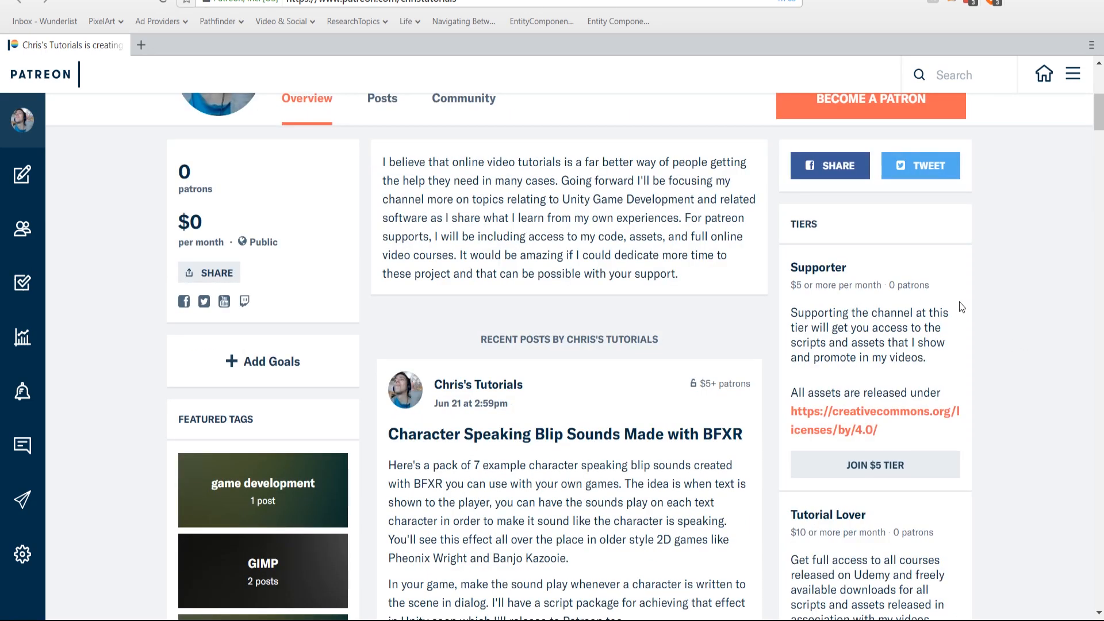
{"action": "mouse_move", "coordinate": [876, 282]}
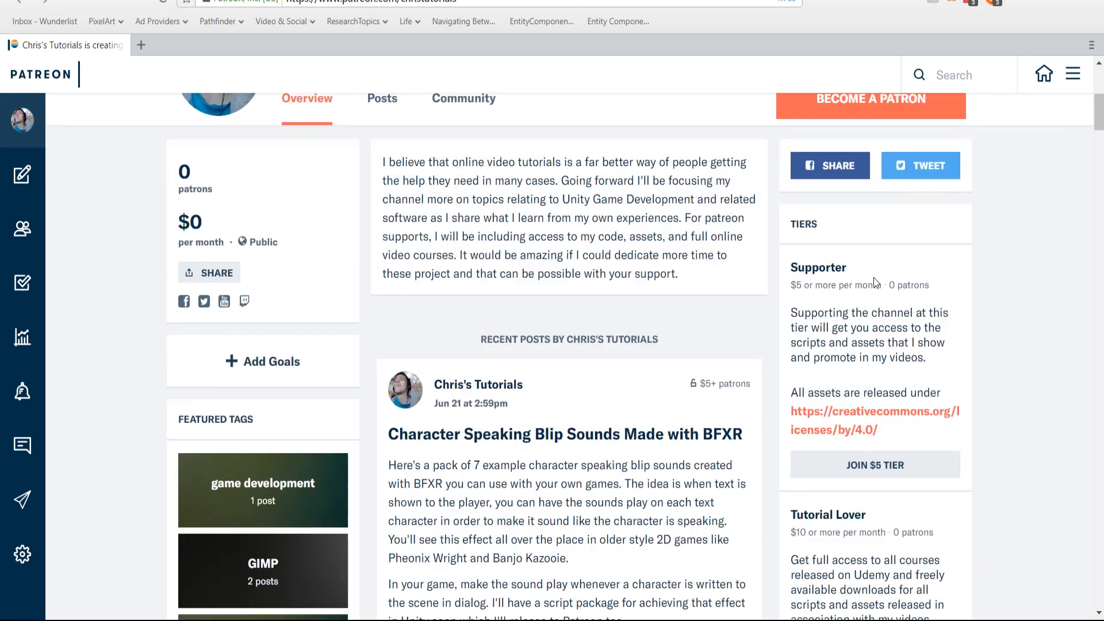
{"action": "mouse_move", "coordinate": [954, 330]}
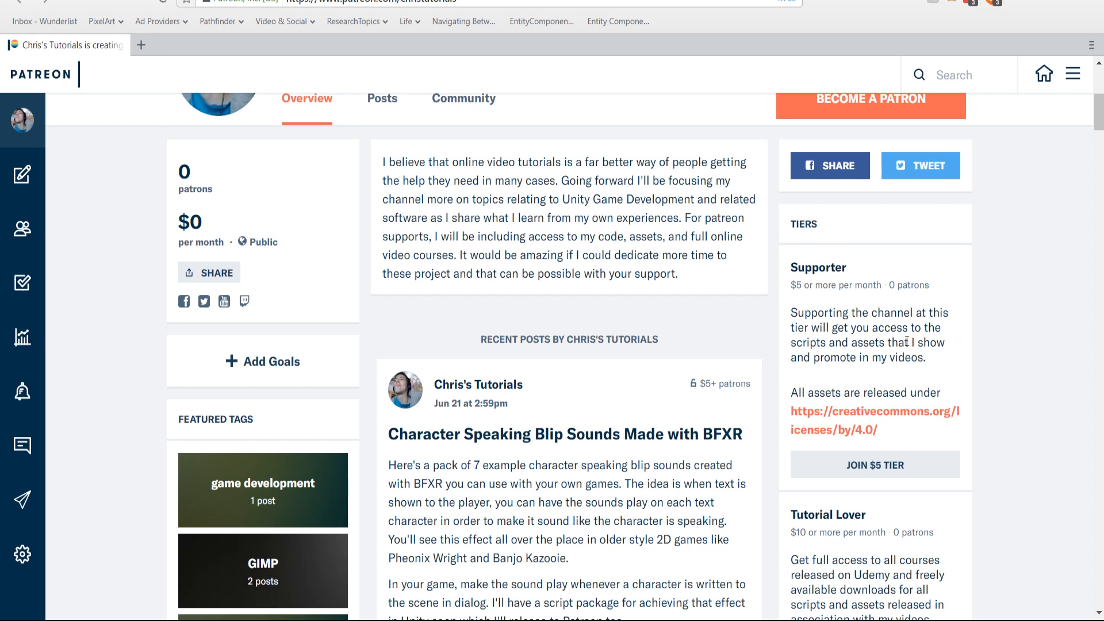
{"action": "mouse_move", "coordinate": [965, 321]}
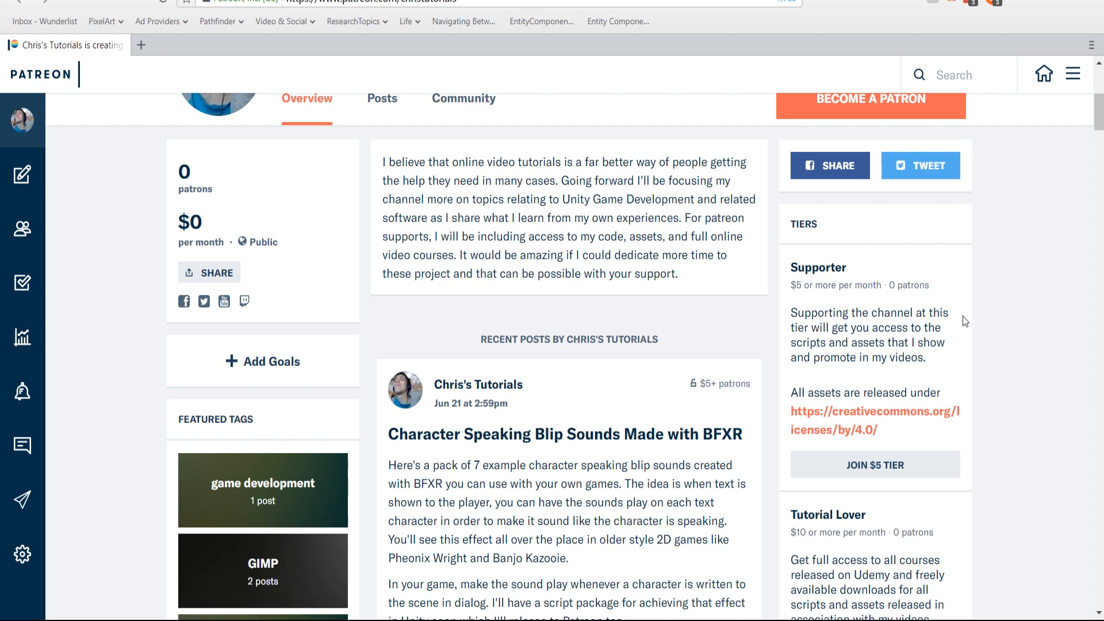
{"action": "mouse_move", "coordinate": [999, 317]}
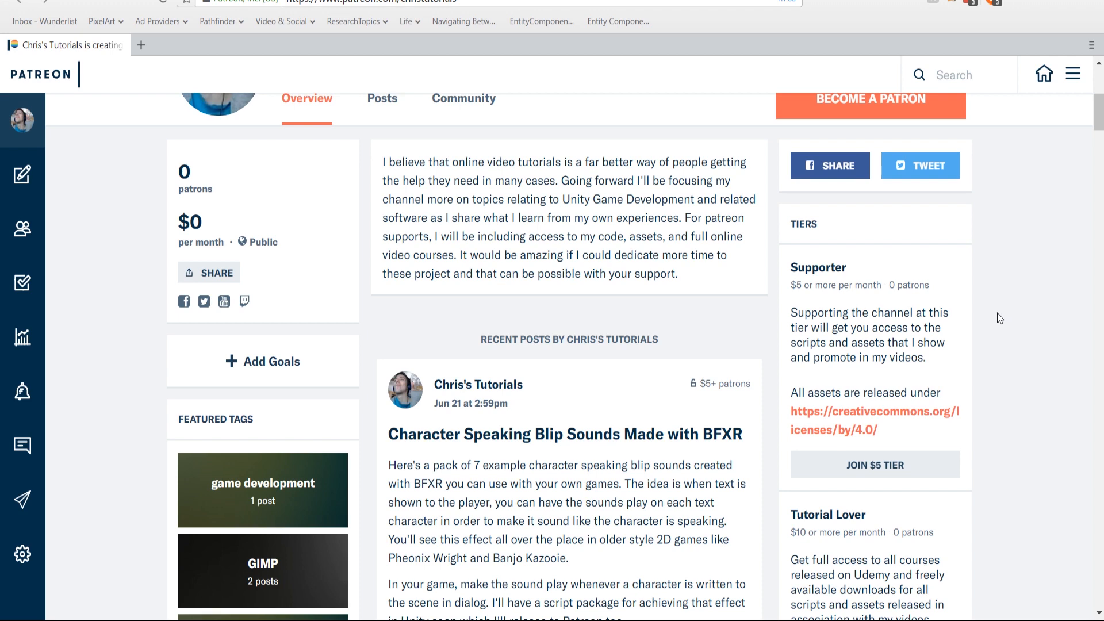
{"action": "scroll", "scroll_direction": "down", "scroll_amount": 3}
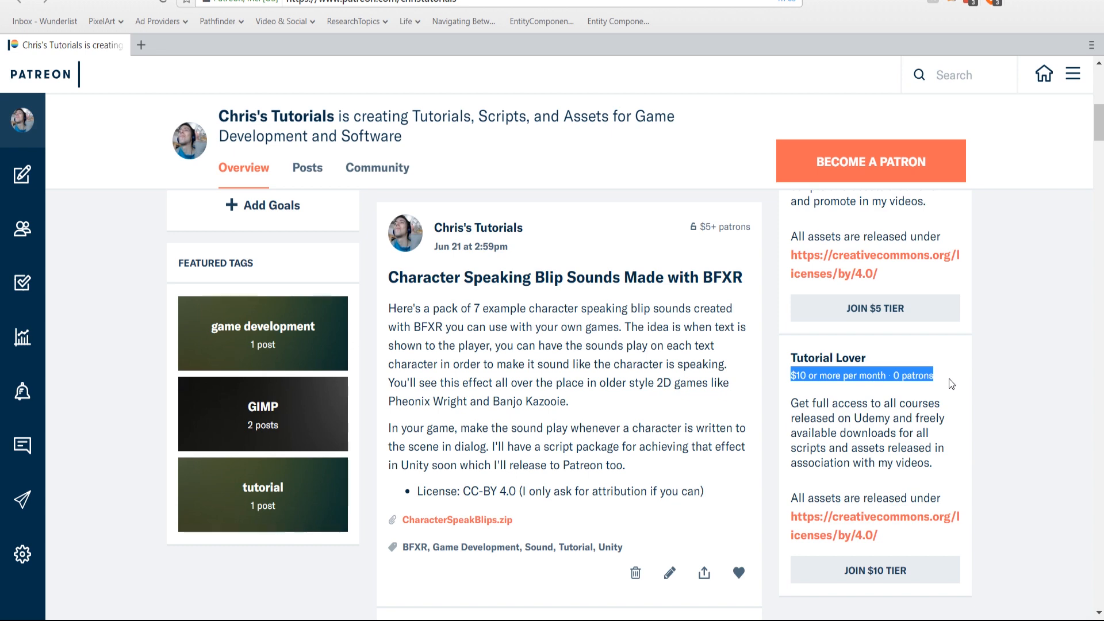
{"action": "mouse_move", "coordinate": [960, 386]}
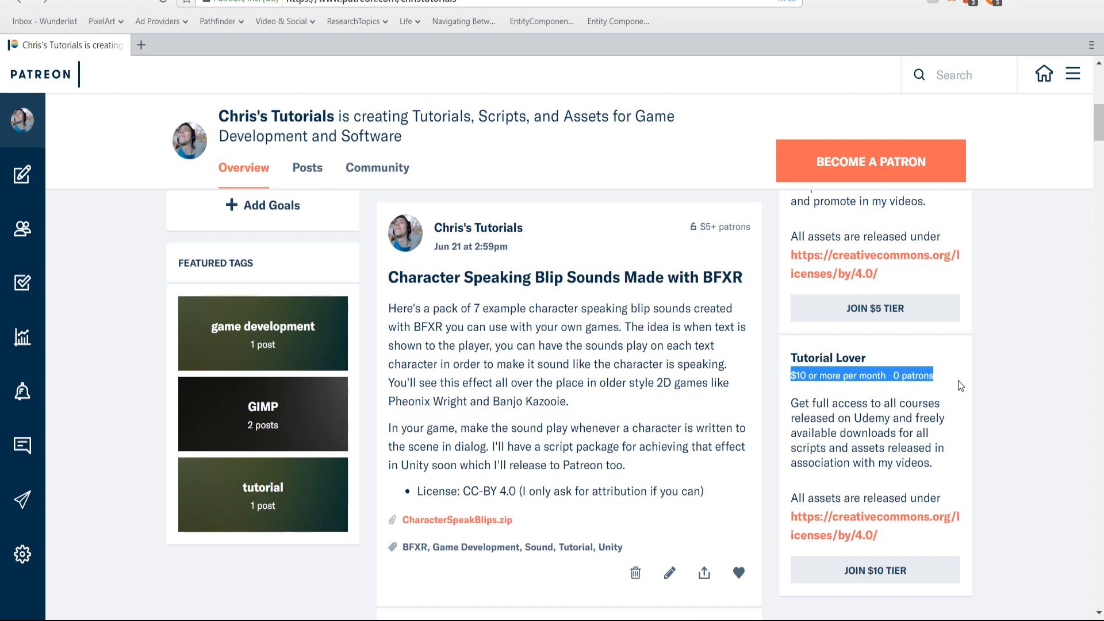
{"action": "scroll", "scroll_direction": "up", "scroll_amount": 3}
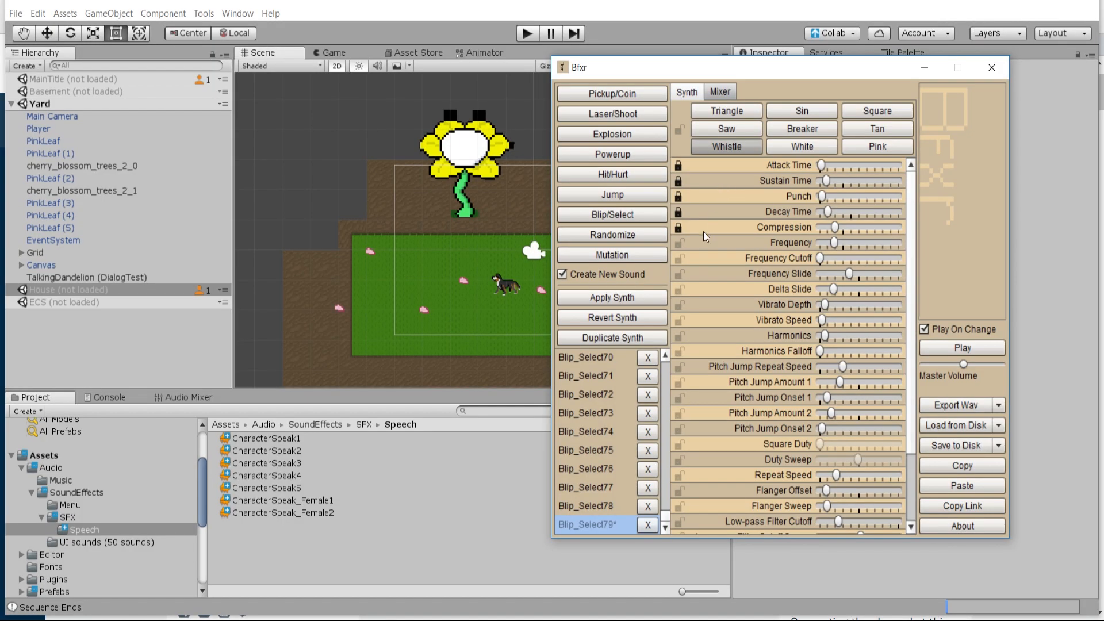
{"action": "mouse_move", "coordinate": [611, 213]}
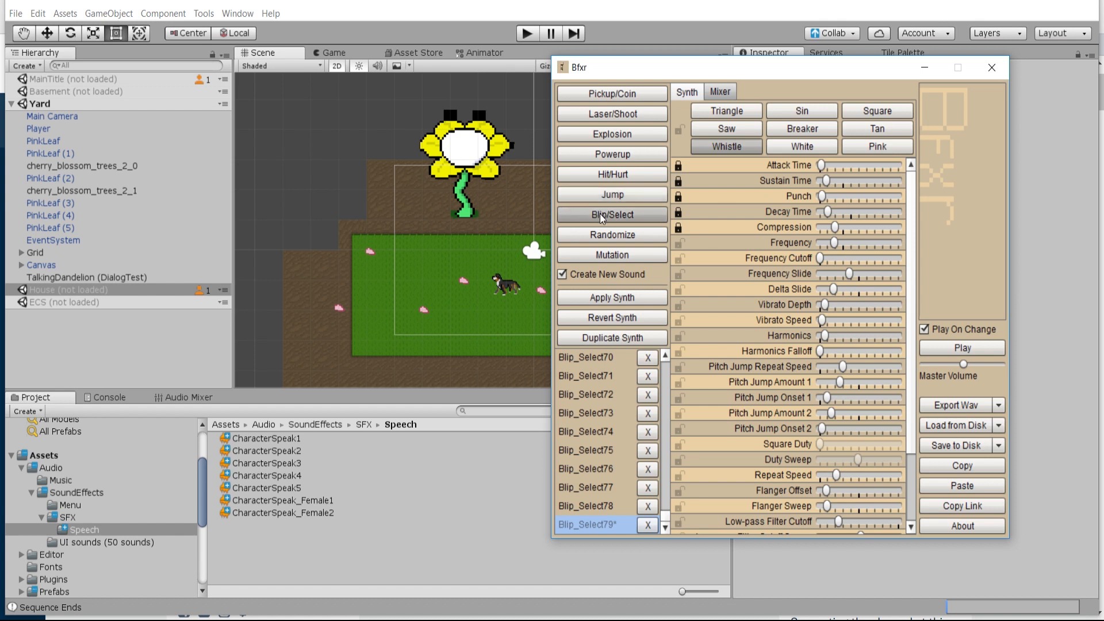
Generate new random Blip/Select sounds, adding entries up to Blip_Select87
{"action": "left_click", "coordinate": [610, 215]}
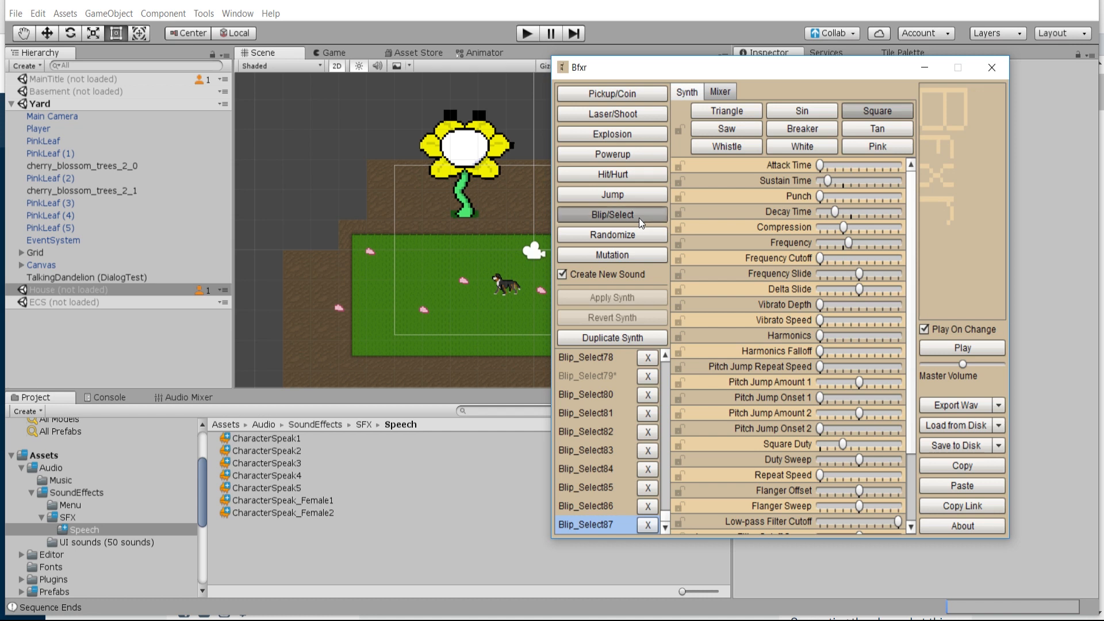
{"action": "left_click", "coordinate": [610, 214]}
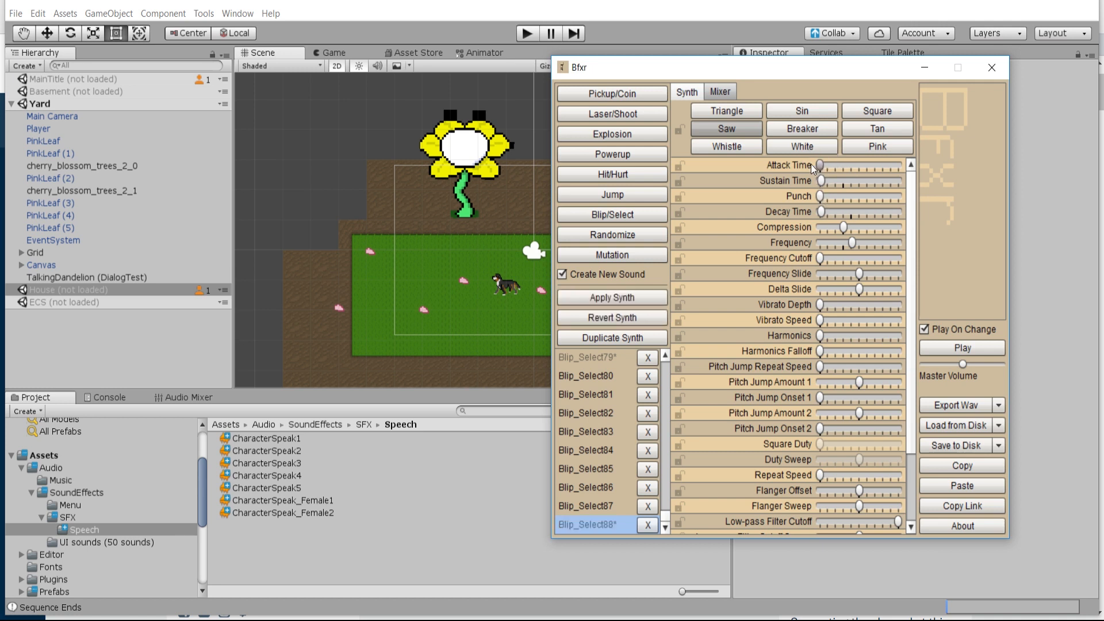
{"action": "mouse_move", "coordinate": [787, 202]}
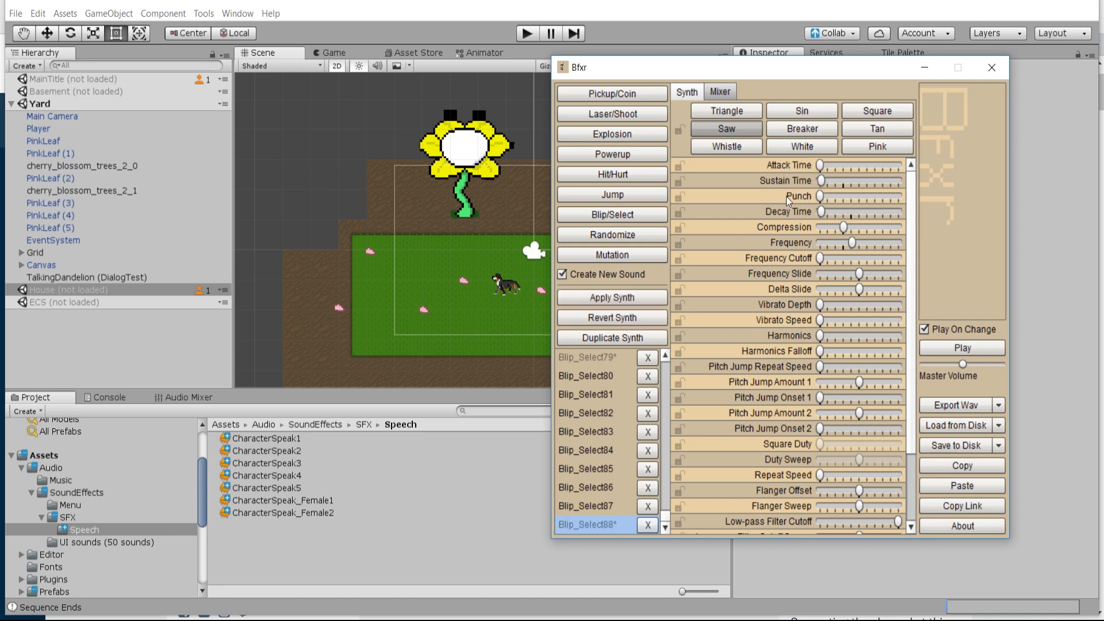
{"action": "mouse_move", "coordinate": [729, 203]}
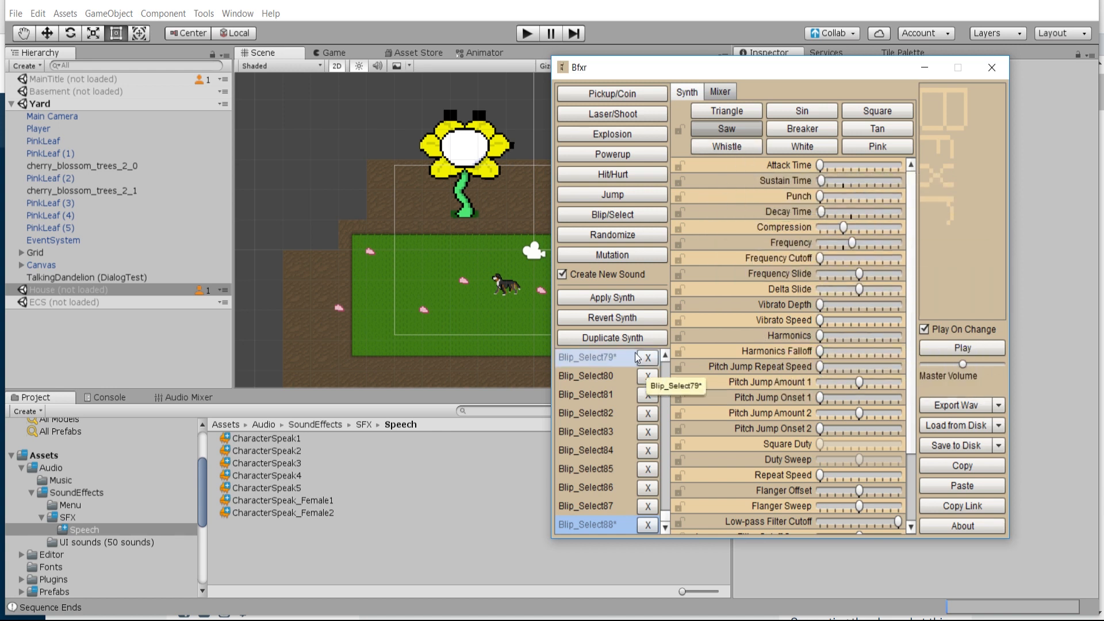
{"action": "mouse_move", "coordinate": [848, 224]}
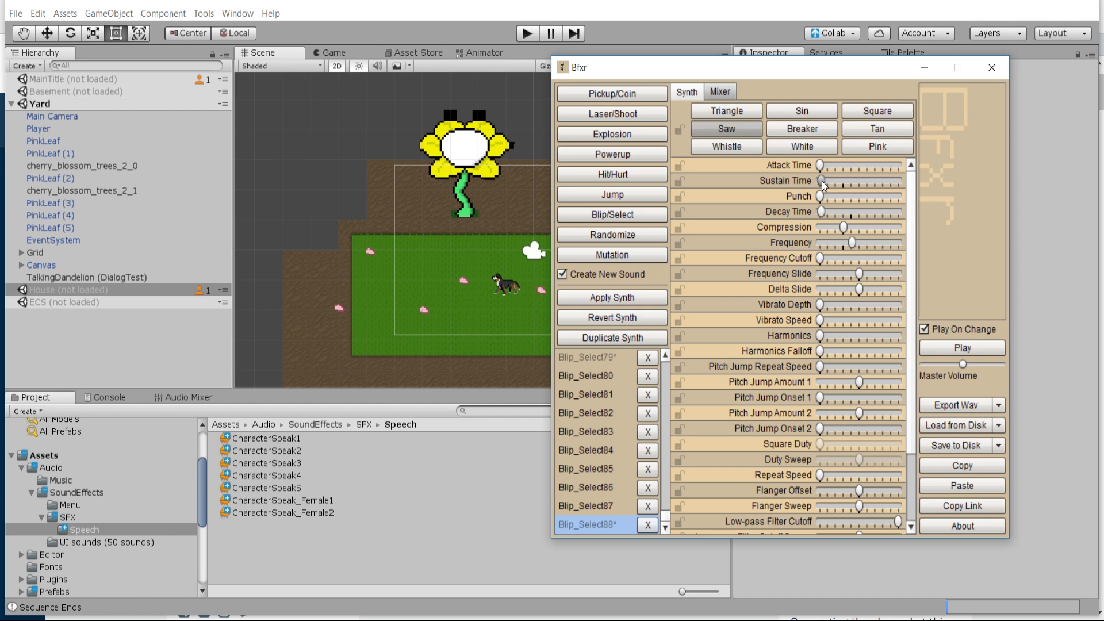
{"action": "mouse_move", "coordinate": [755, 207]}
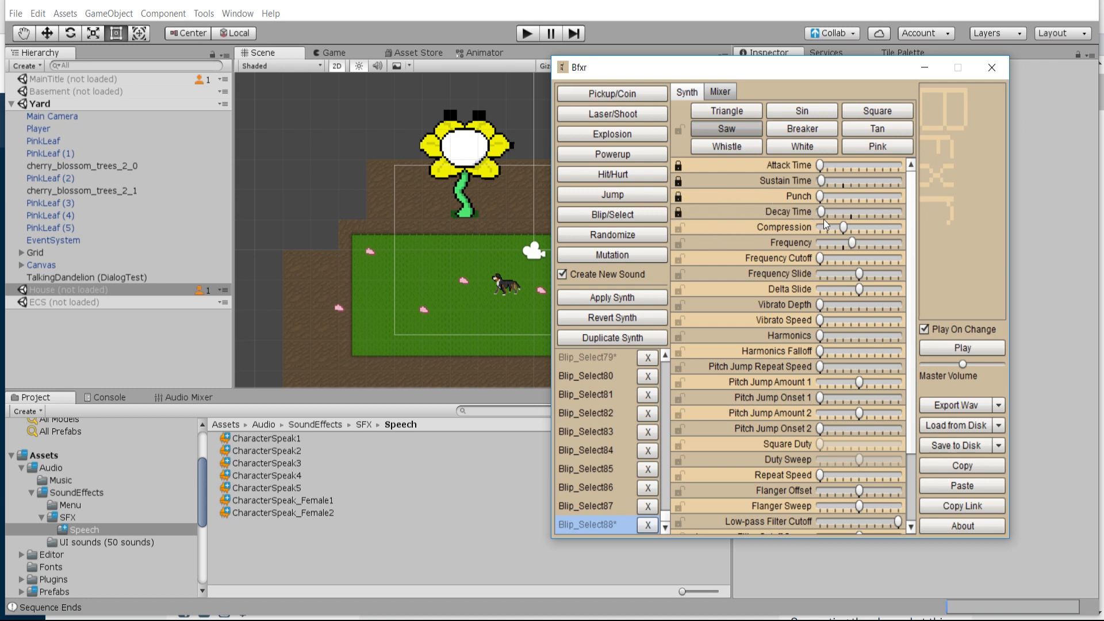
{"action": "mouse_move", "coordinate": [754, 124]}
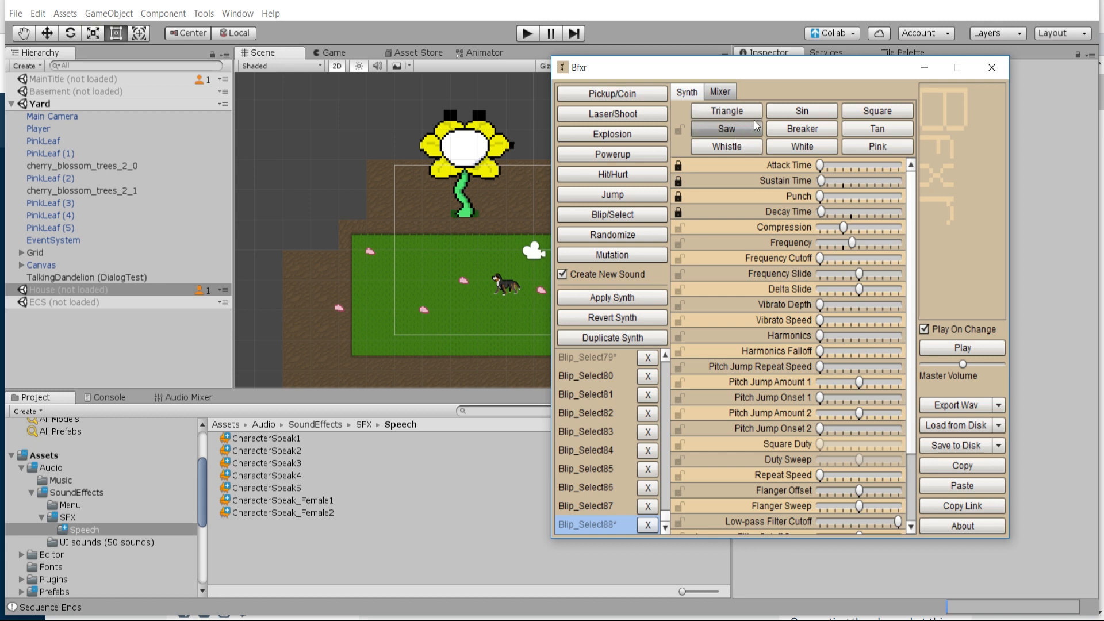
{"action": "mouse_move", "coordinate": [725, 110]}
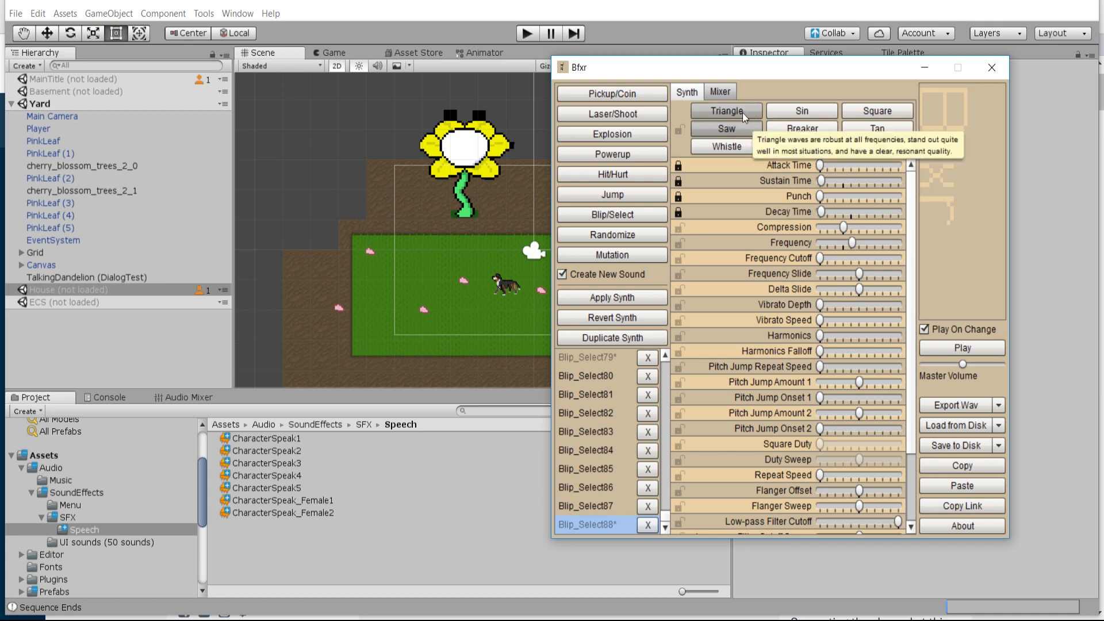
{"action": "mouse_move", "coordinate": [877, 110]}
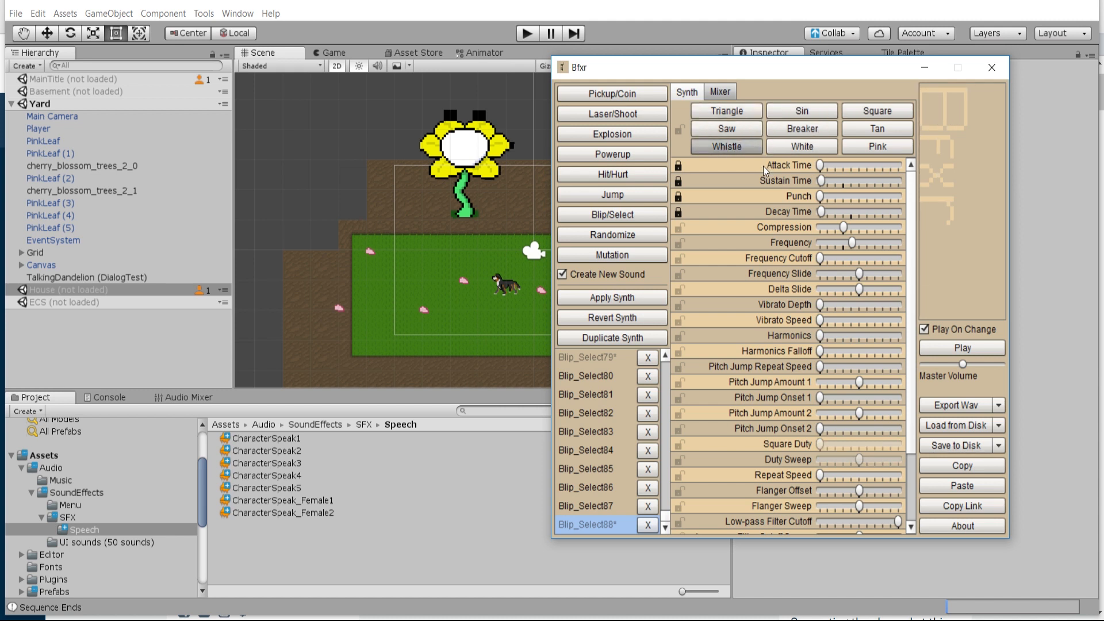
{"action": "mouse_move", "coordinate": [725, 146]}
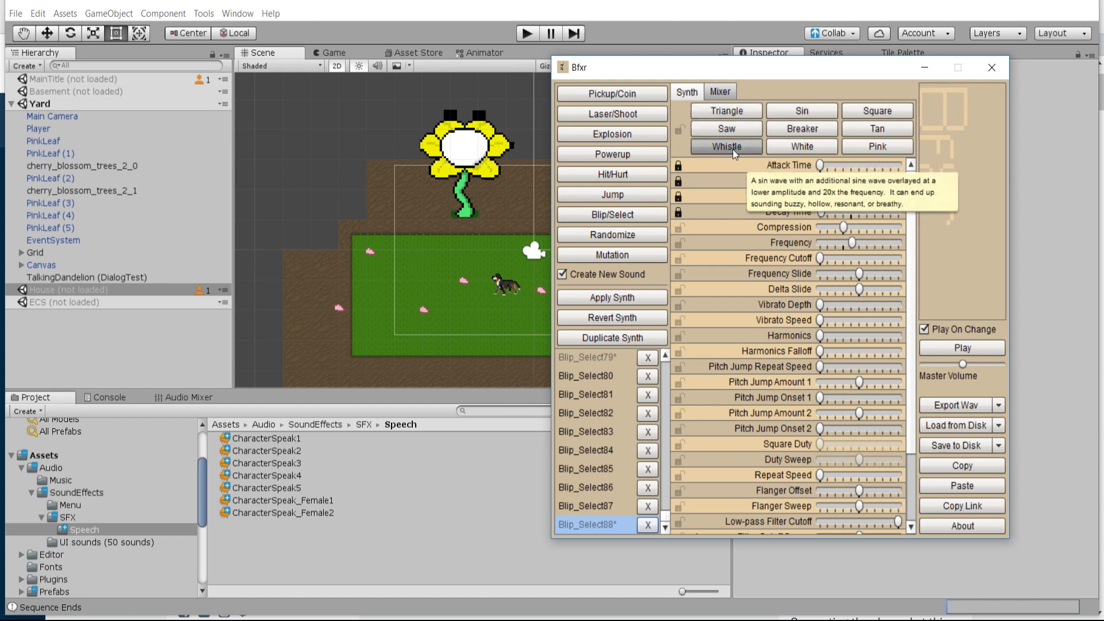
{"action": "mouse_move", "coordinate": [438, 281]}
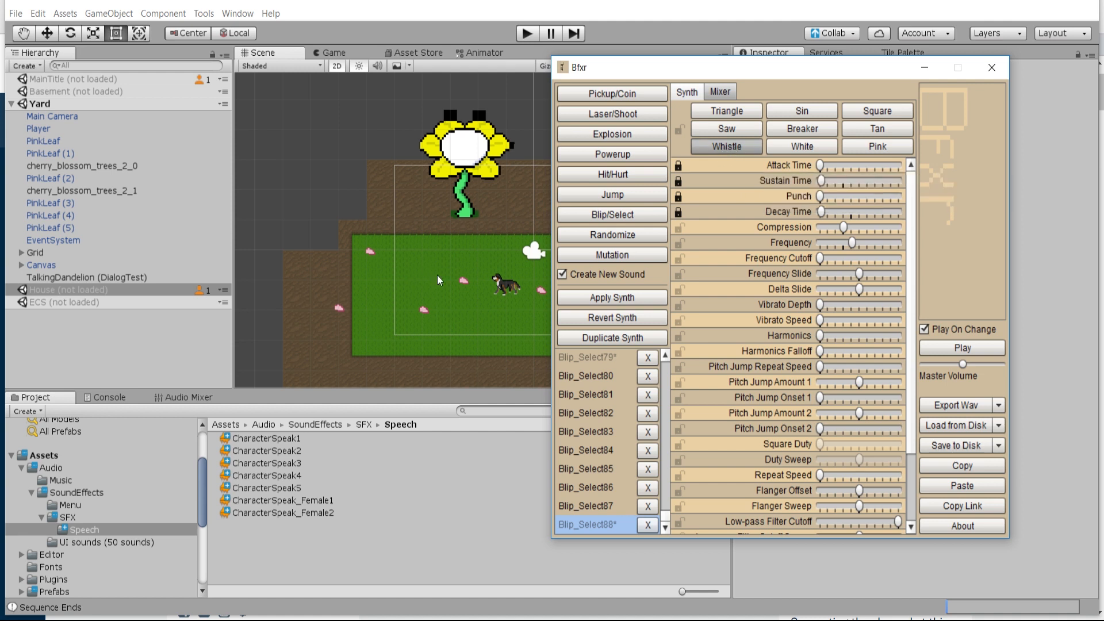
{"action": "mouse_move", "coordinate": [802, 146]}
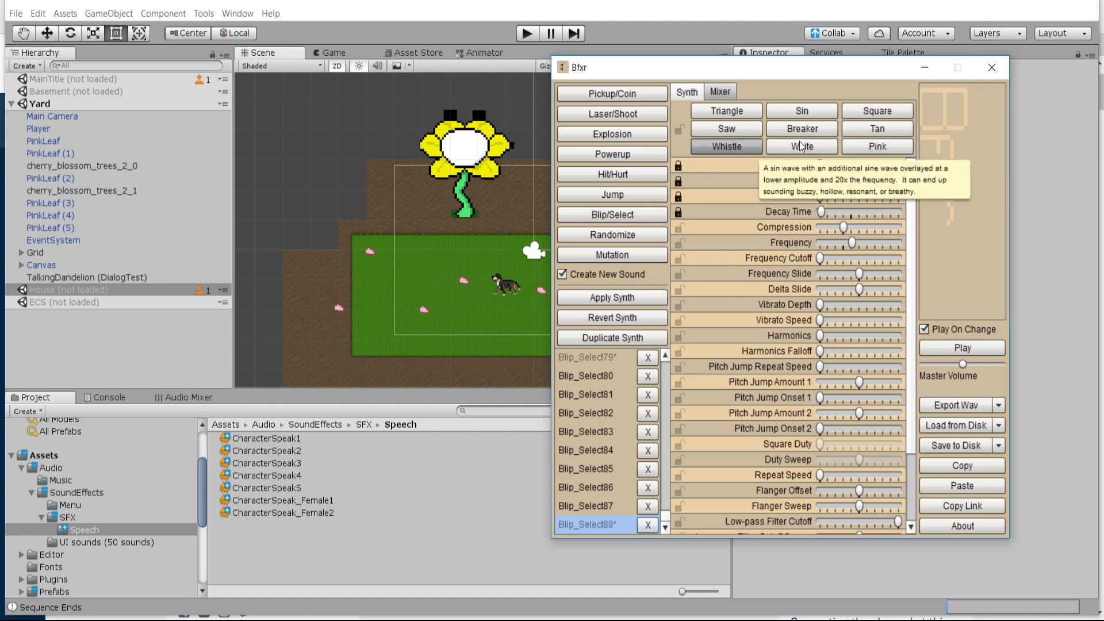
{"action": "mouse_move", "coordinate": [876, 146]}
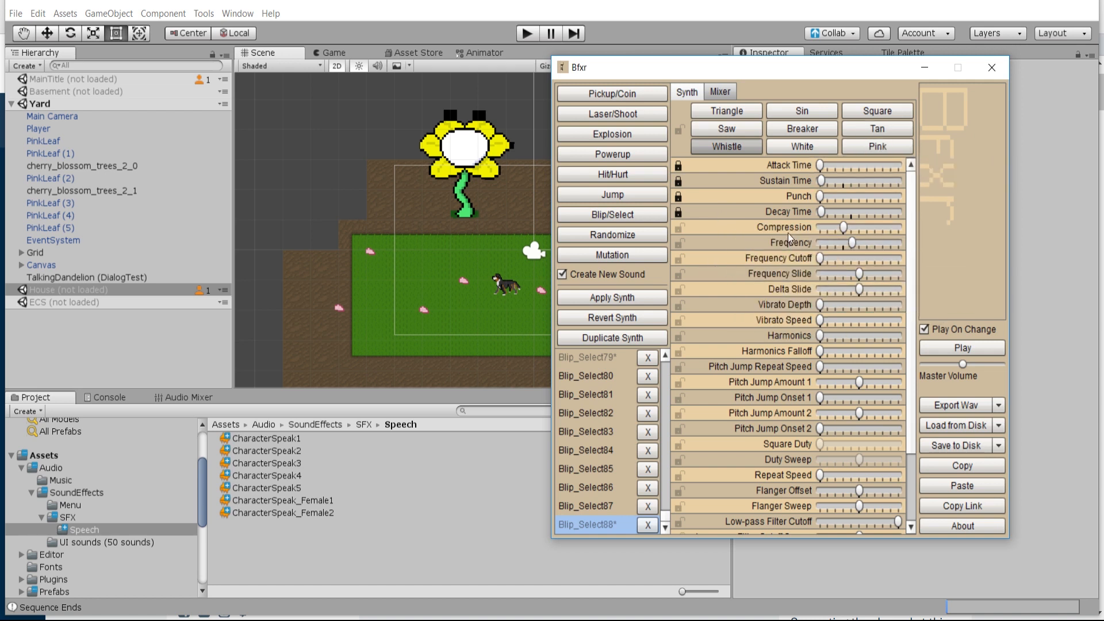
{"action": "mouse_move", "coordinate": [756, 234]}
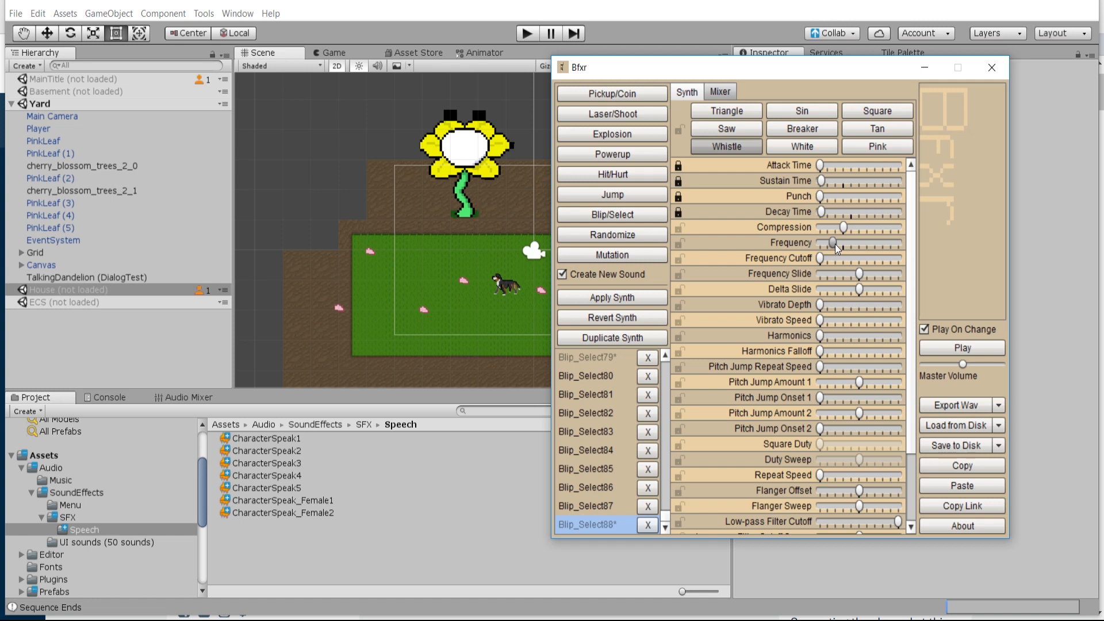
{"action": "mouse_move", "coordinate": [834, 257]}
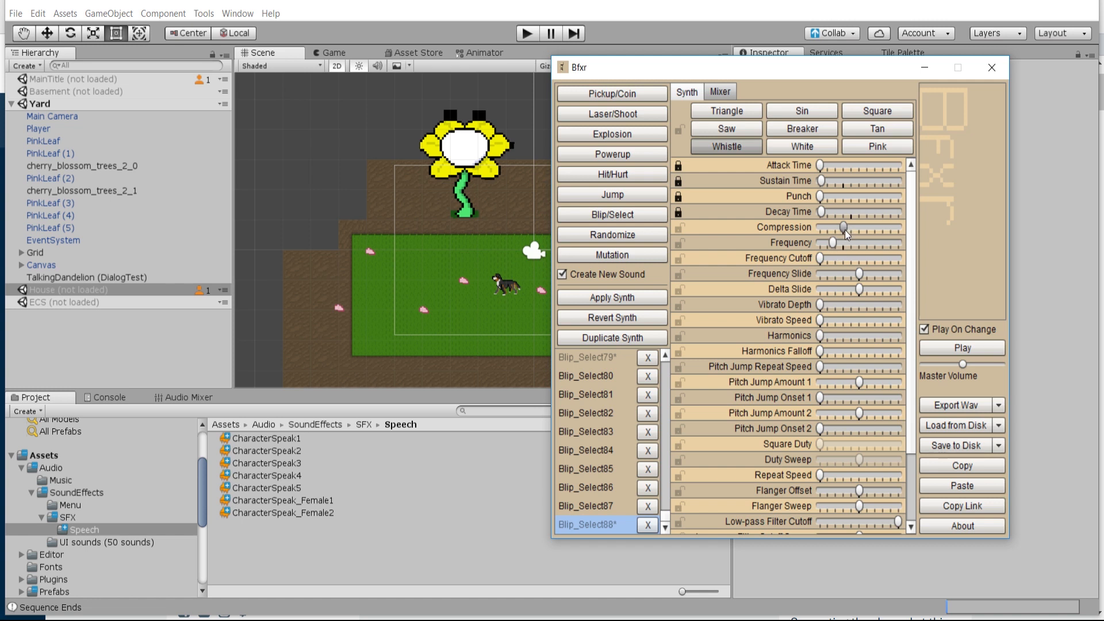
{"action": "mouse_move", "coordinate": [832, 239]}
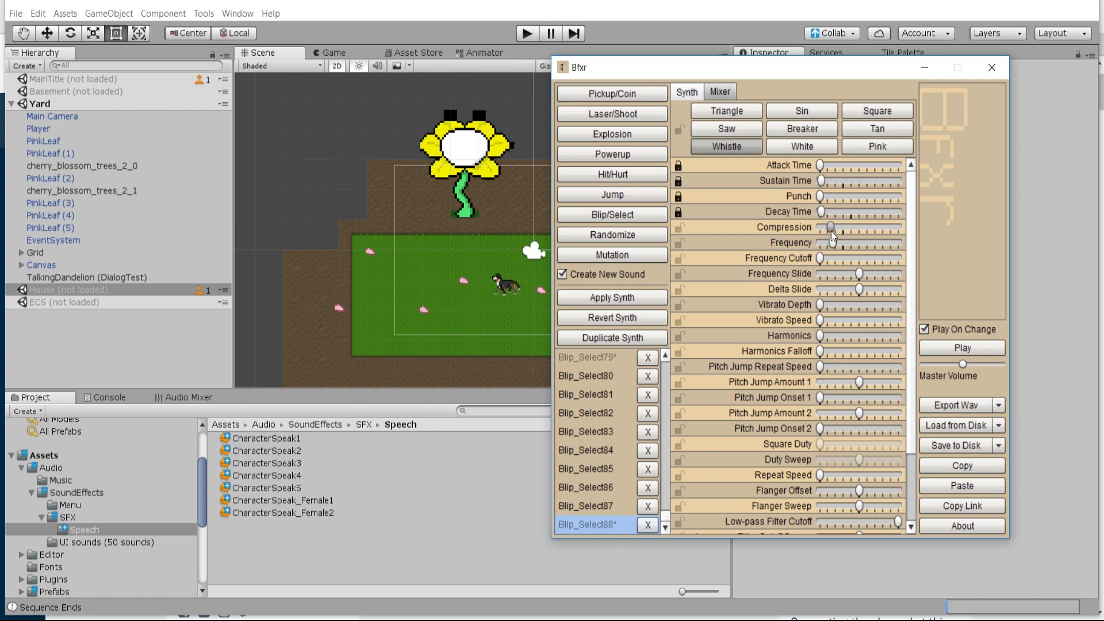
{"action": "mouse_move", "coordinate": [838, 245]}
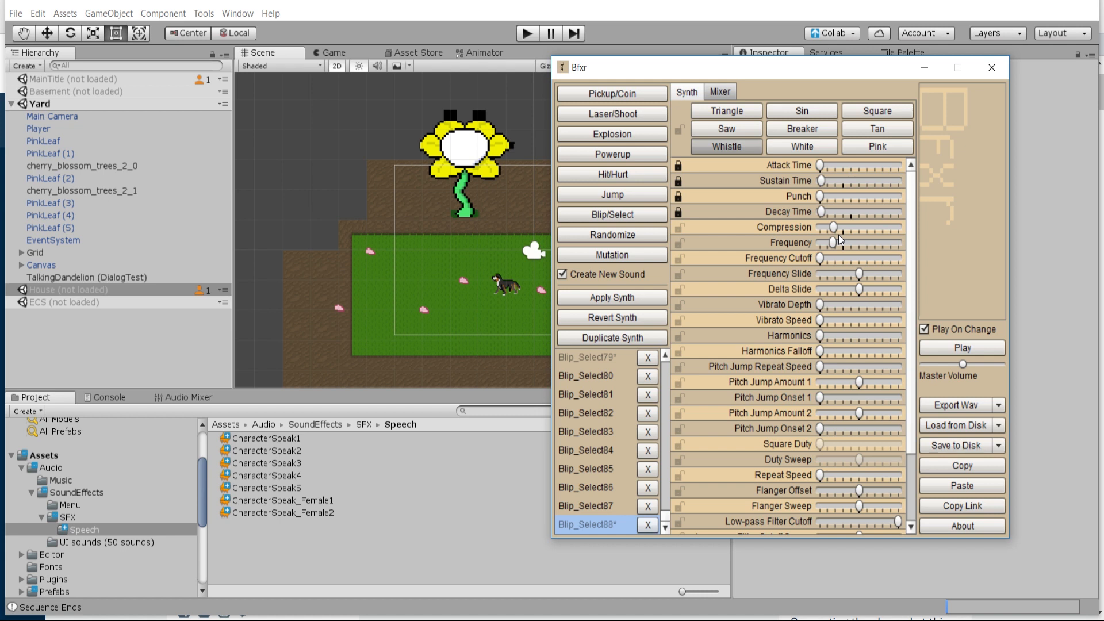
{"action": "mouse_move", "coordinate": [961, 347]}
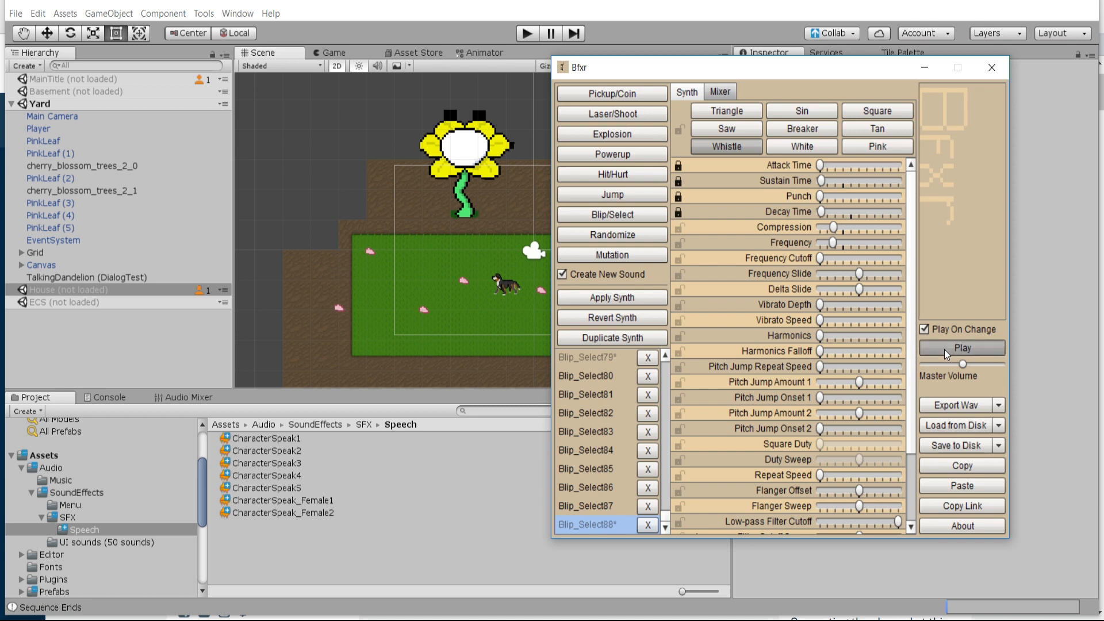
{"action": "scroll", "scroll_direction": "down", "scroll_amount": 3}
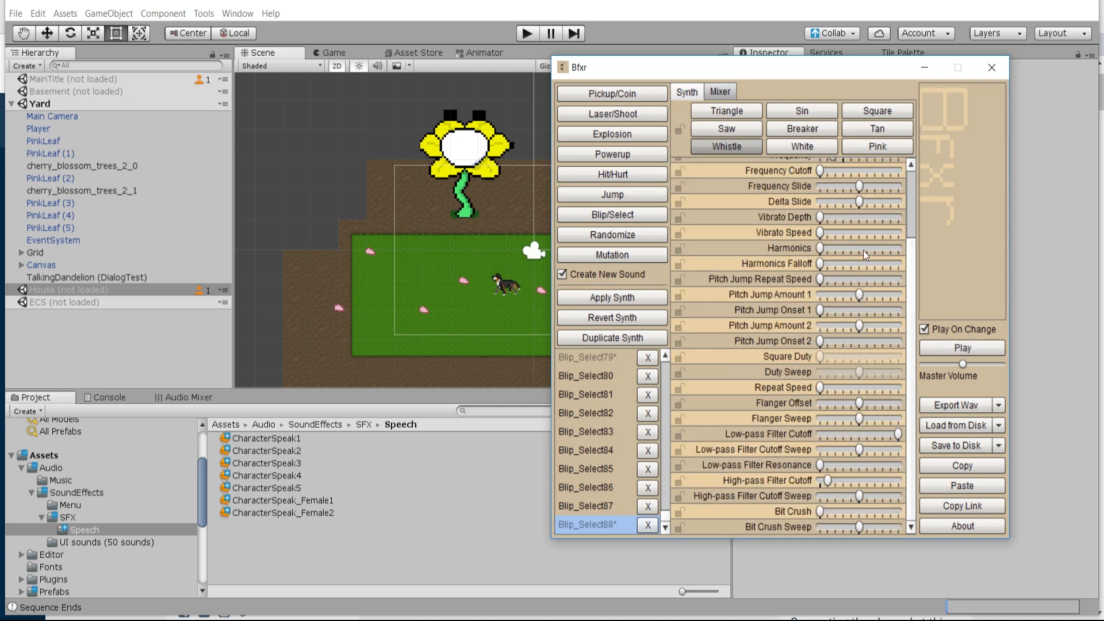
{"action": "mouse_move", "coordinate": [815, 252]}
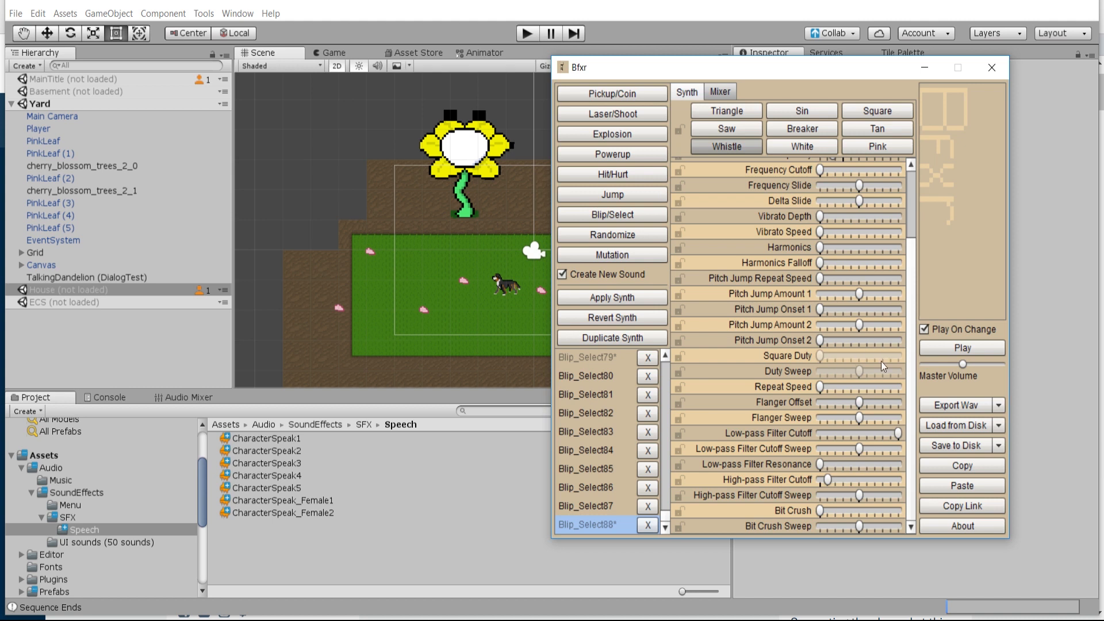
{"action": "mouse_move", "coordinate": [770, 348]}
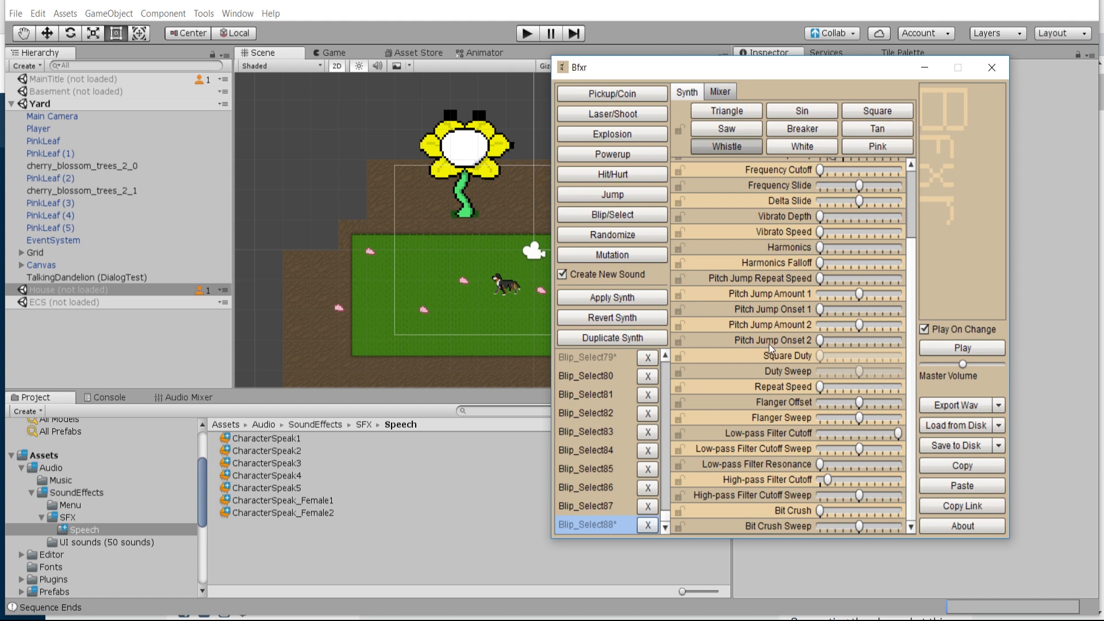
{"action": "mouse_move", "coordinate": [703, 477]}
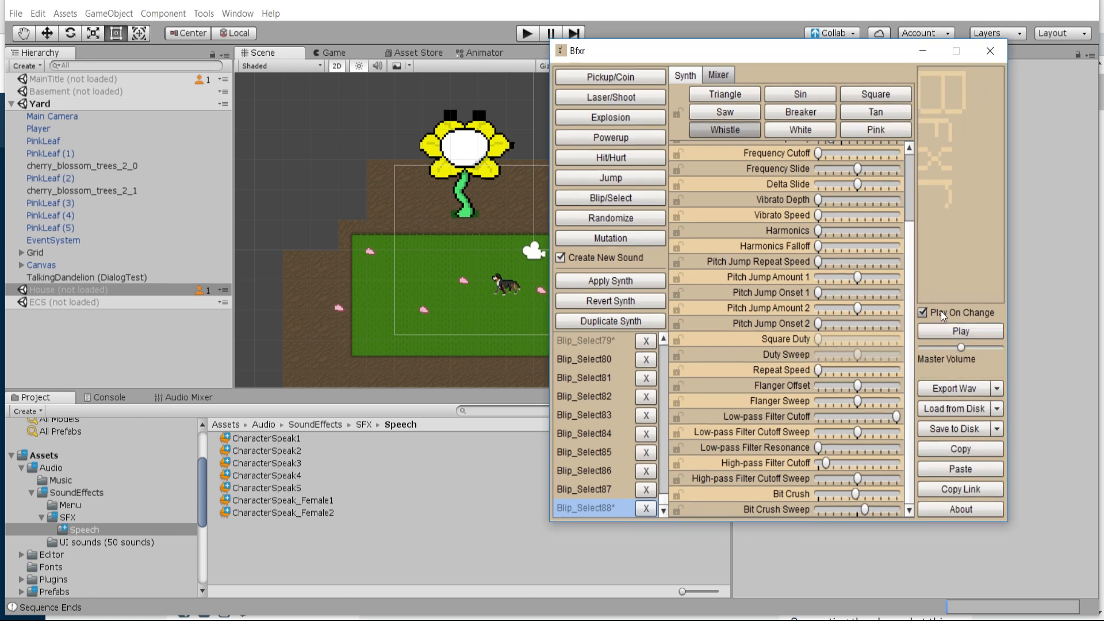
{"action": "mouse_move", "coordinate": [974, 394]}
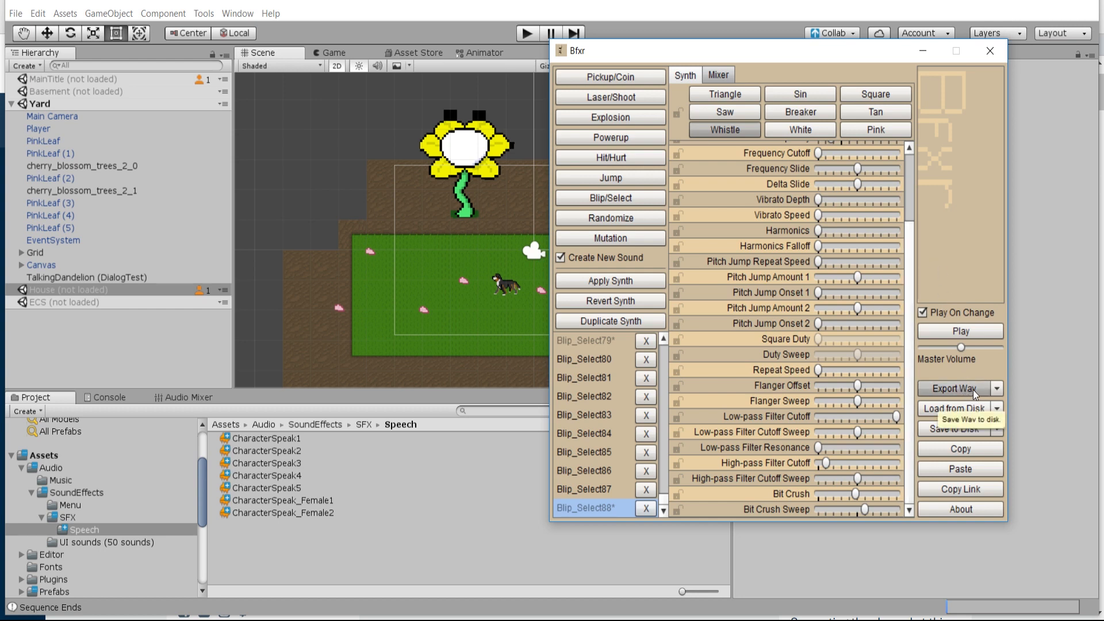
Export the blip as TutorialSpeak.wav into the Speech sound folder
{"action": "left_click", "coordinate": [954, 388]}
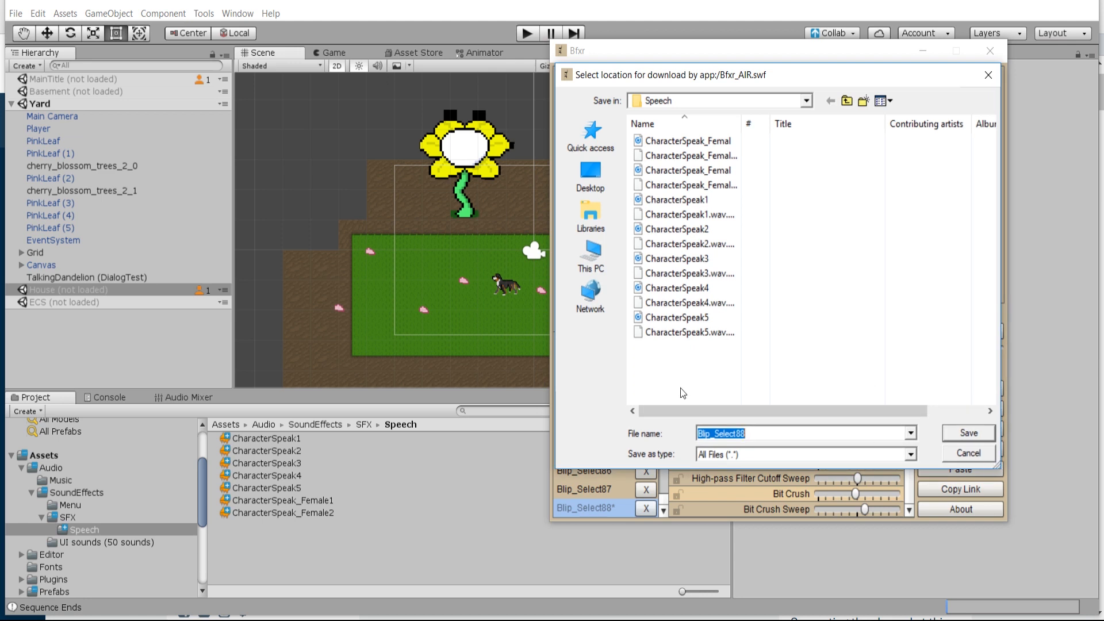
{"action": "type", "text": "TutorialSpeak"}
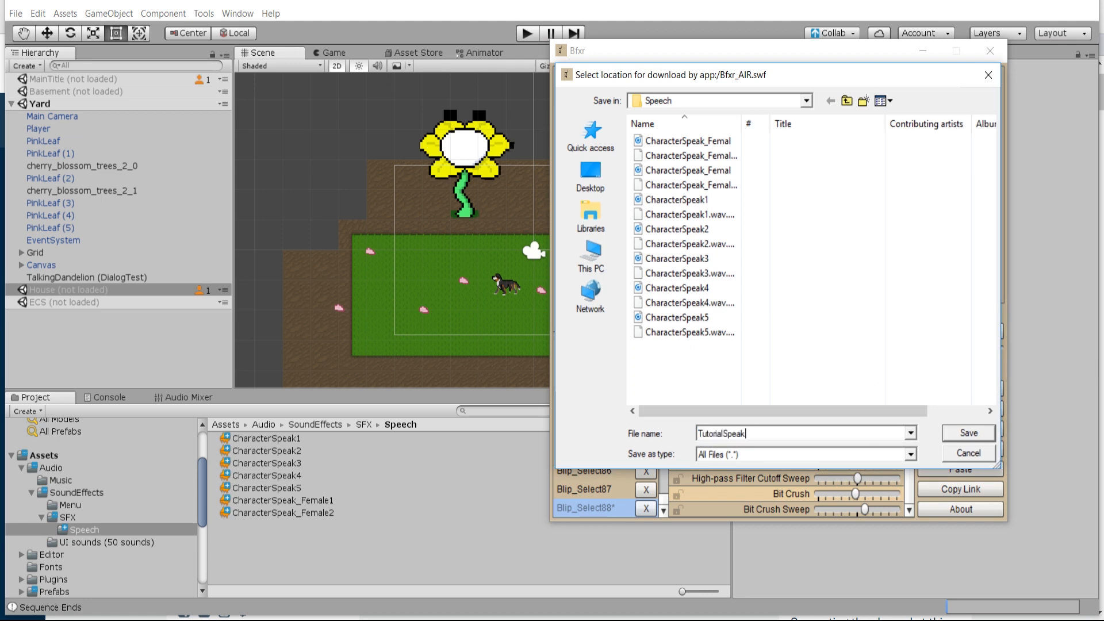
{"action": "type", "text": ".wa"}
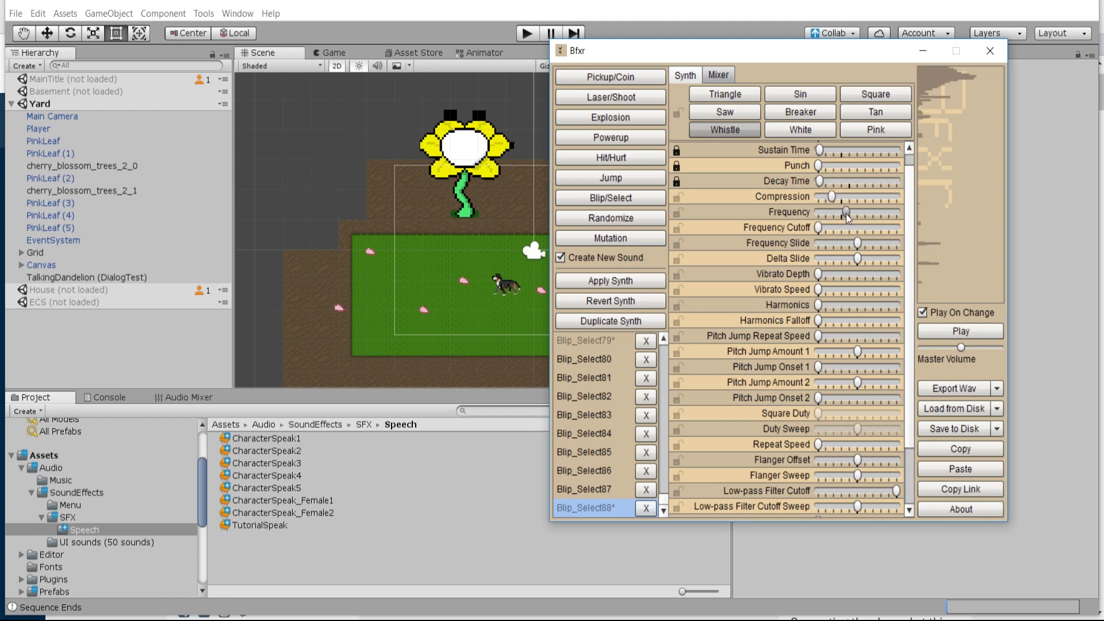
Preview the whistle blip and retune its frequency and compression
{"action": "left_click", "coordinate": [959, 331]}
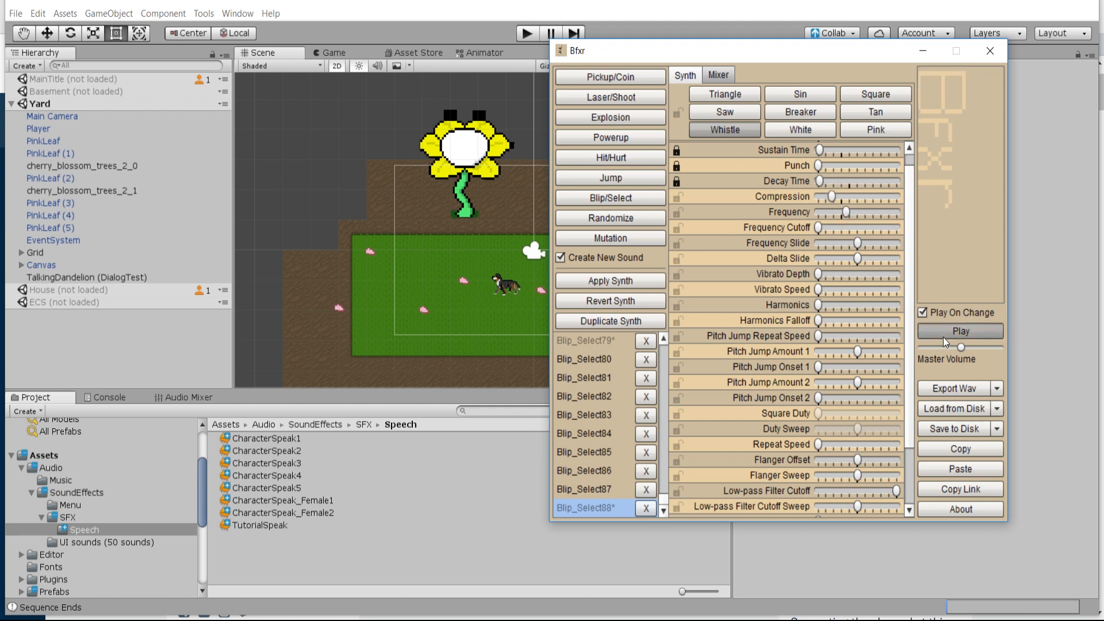
{"action": "mouse_move", "coordinate": [847, 214]}
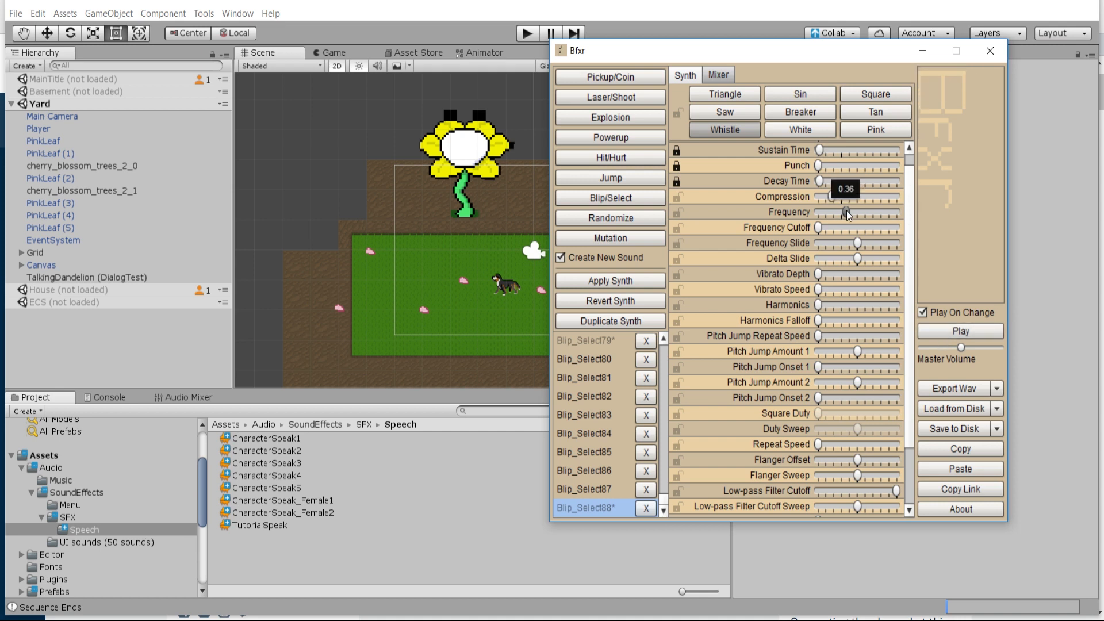
{"action": "mouse_move", "coordinate": [820, 219]}
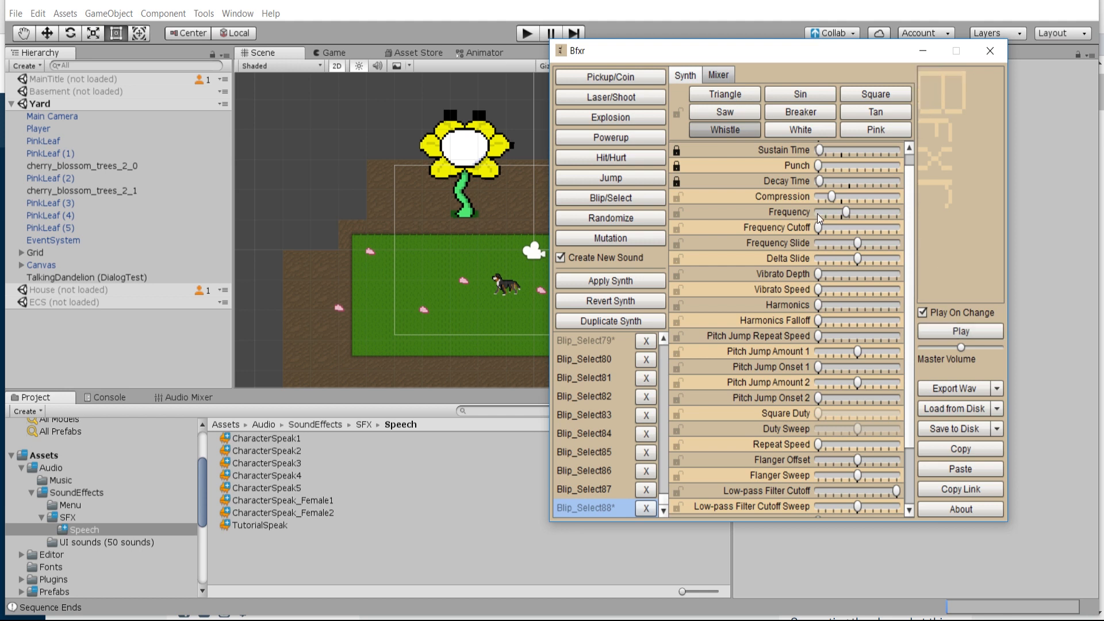
{"action": "mouse_move", "coordinate": [848, 216]}
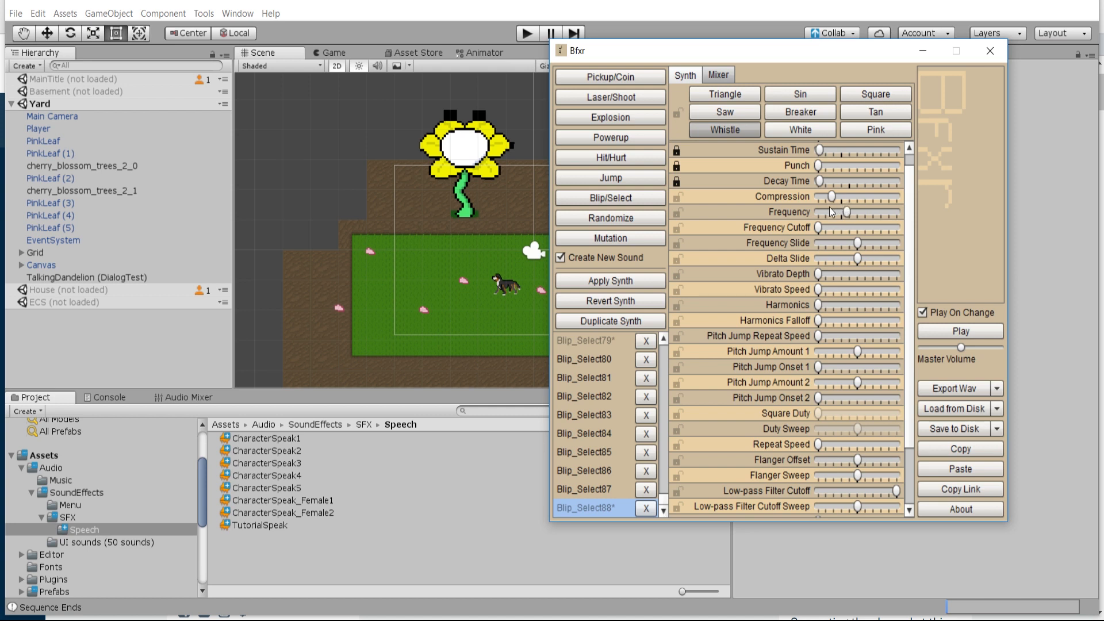
{"action": "mouse_move", "coordinate": [842, 204]}
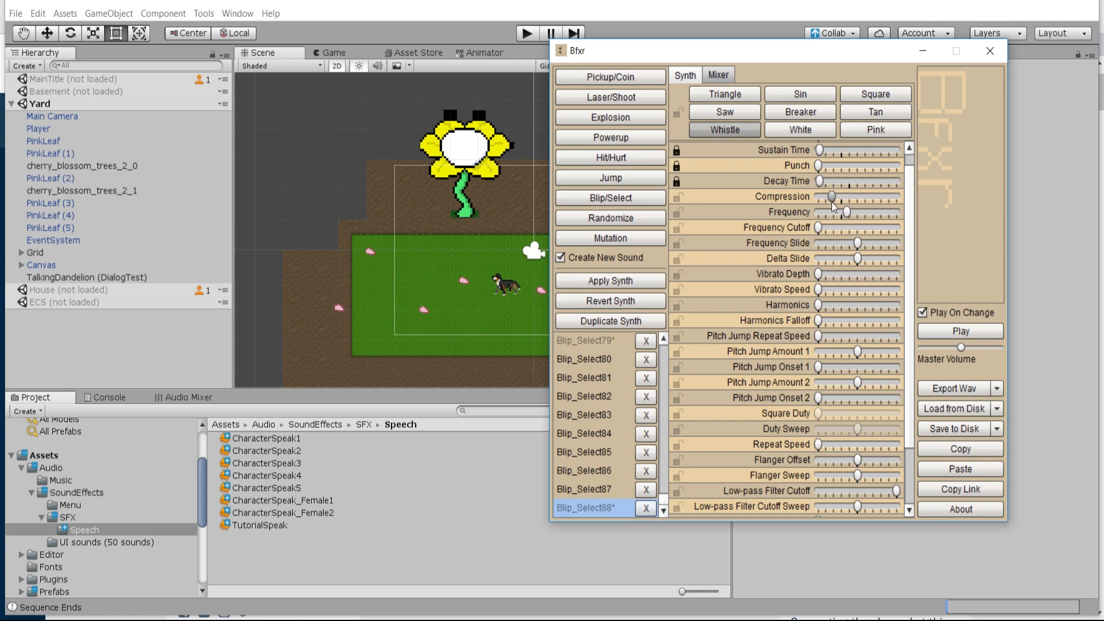
{"action": "scroll", "scroll_direction": "up", "scroll_amount": 3}
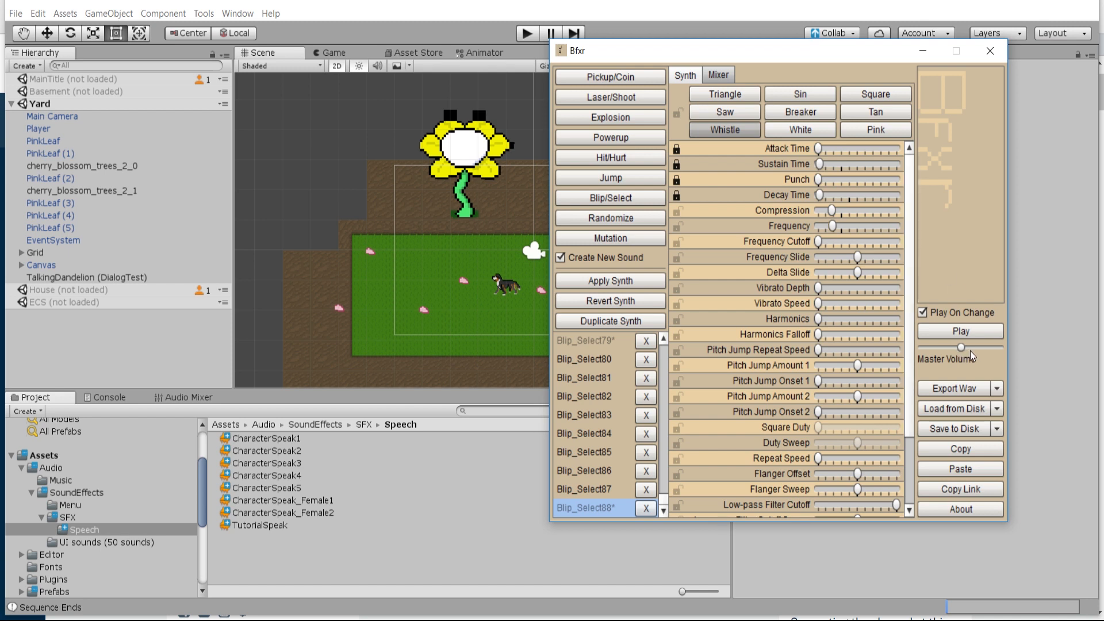
Check the imported TutorialSpeak clip, then select TalkingDandelion to view its dialog components
{"action": "left_click", "coordinate": [988, 50]}
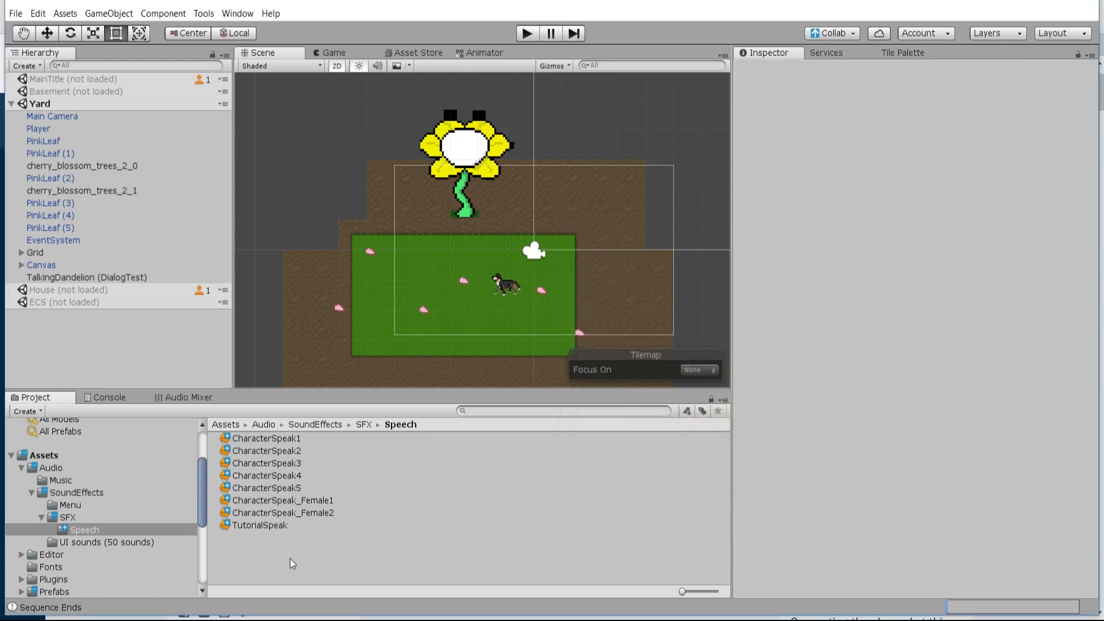
{"action": "left_click", "coordinate": [269, 524]}
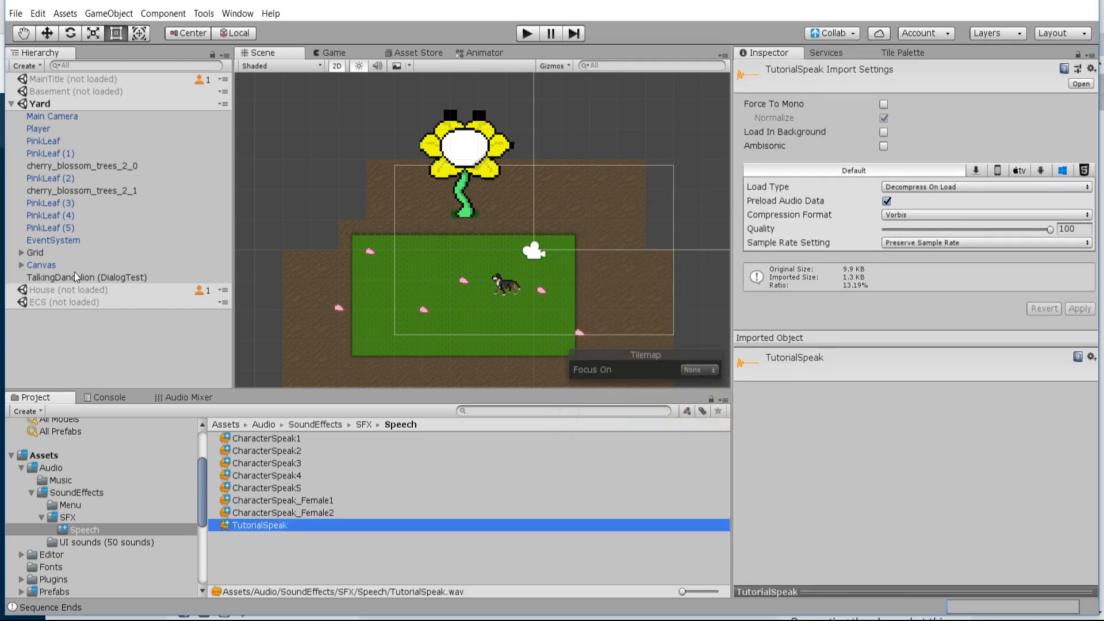
{"action": "left_click", "coordinate": [86, 278]}
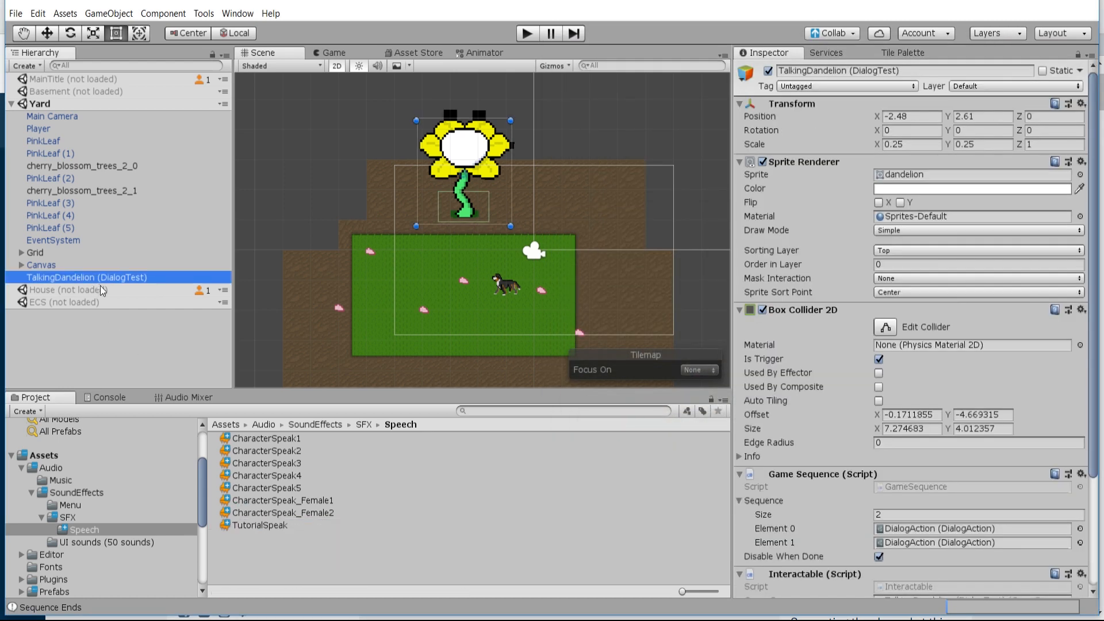
{"action": "scroll", "scroll_direction": "down", "scroll_amount": 3}
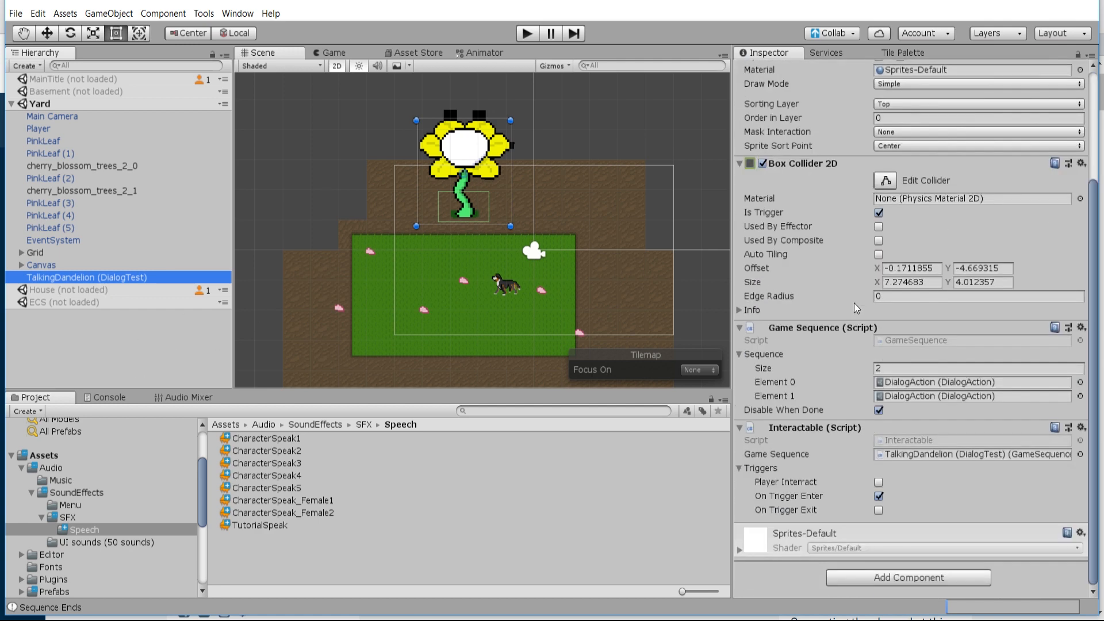
{"action": "mouse_move", "coordinate": [839, 309]}
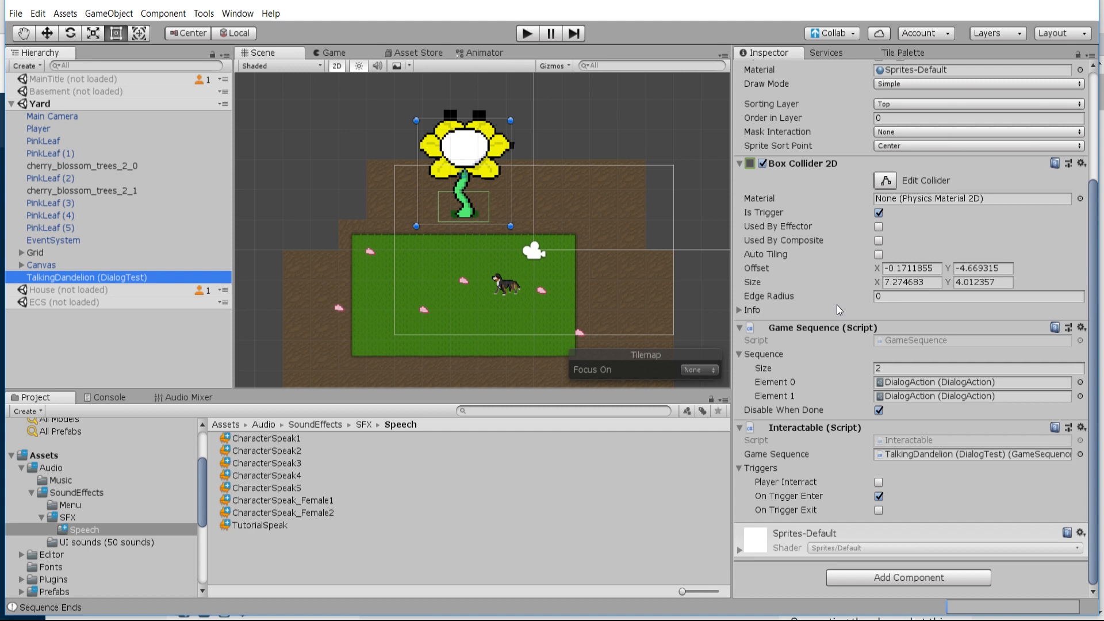
{"action": "mouse_move", "coordinate": [915, 391]}
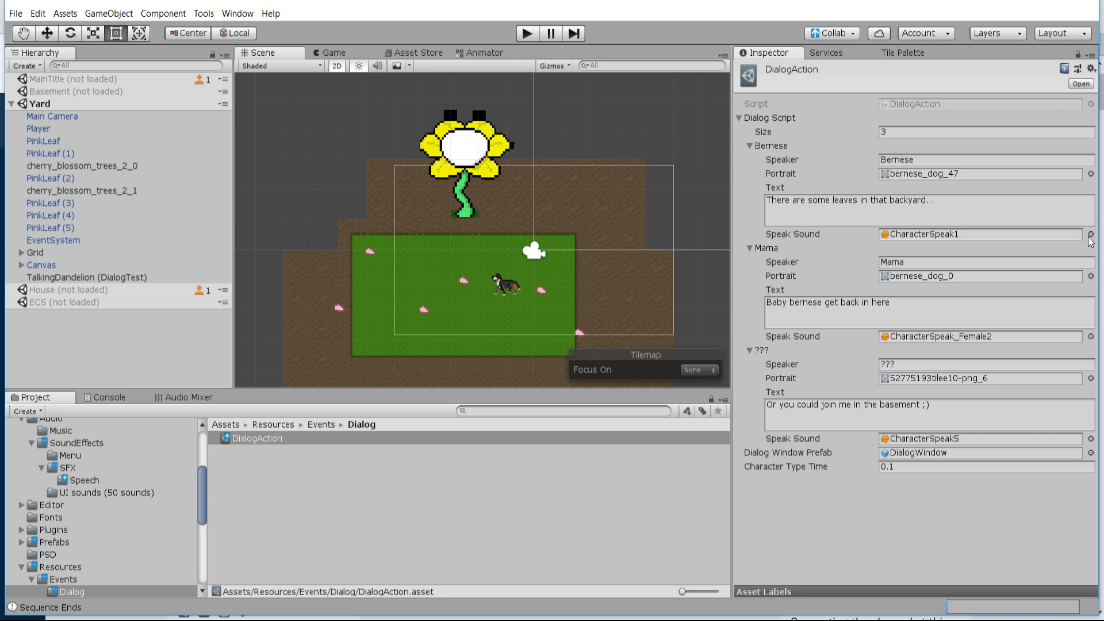
Assign TutorialSpeak as the Bernese line's Speak Sound via the object picker search
{"action": "left_click", "coordinate": [1090, 234]}
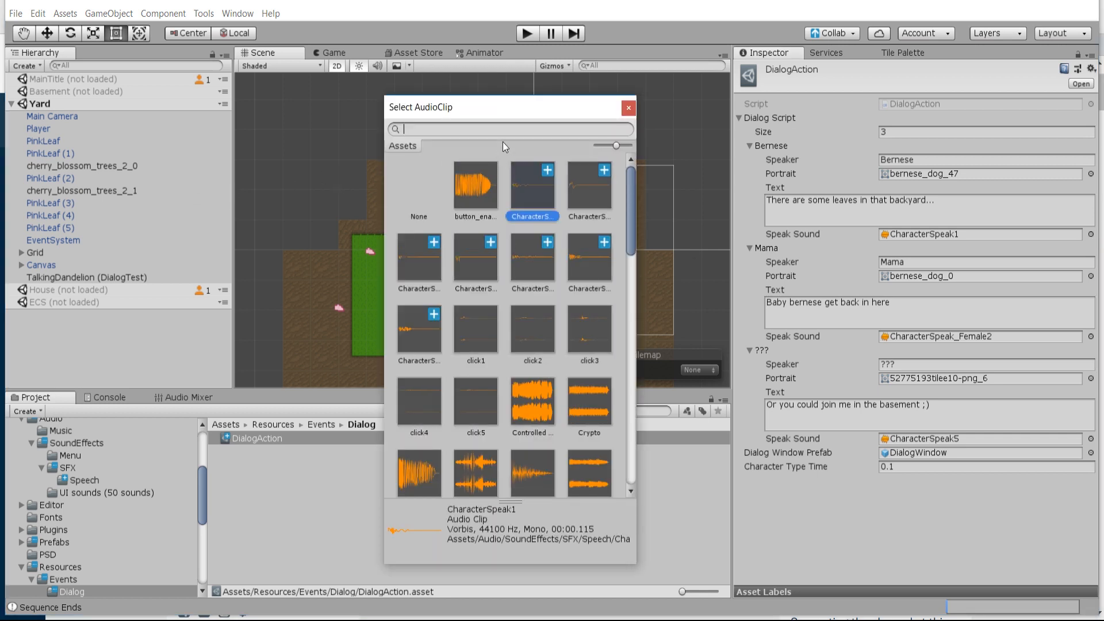
{"action": "type", "text": "Tutorial"}
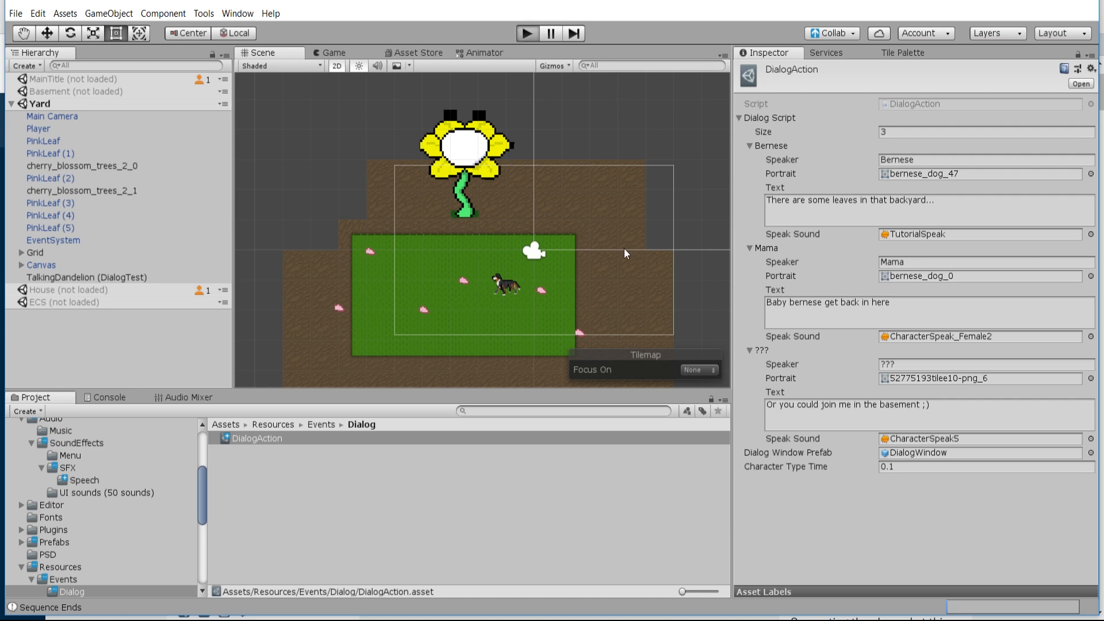
Run the scene in Play mode to hear the dialog with the new speak sound
{"action": "left_click", "coordinate": [525, 34]}
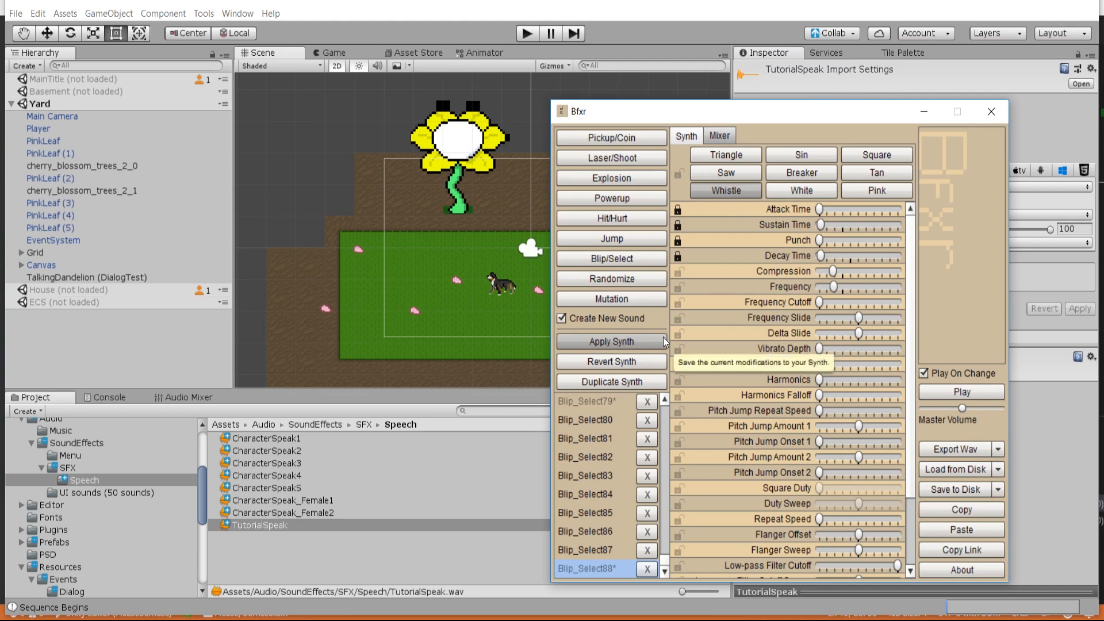
{"action": "mouse_move", "coordinate": [701, 333]}
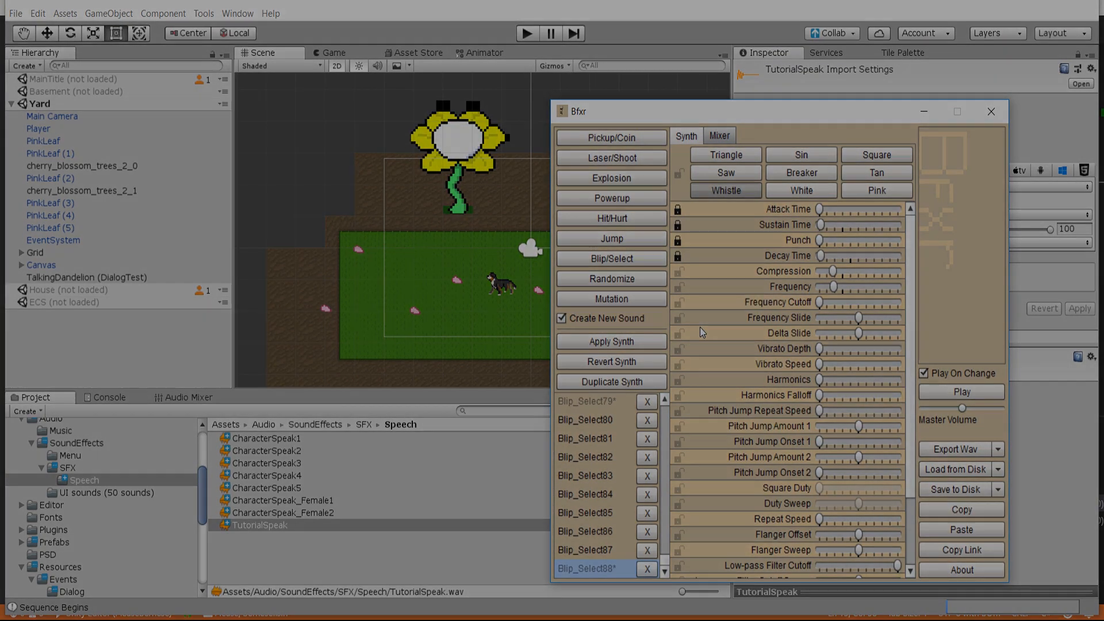